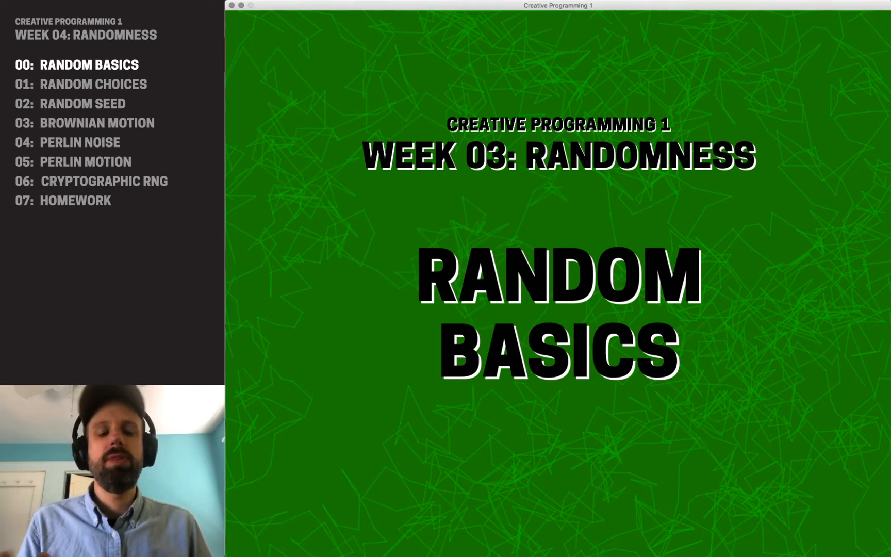
{"action": "mouse_move", "coordinate": [829, 254]}
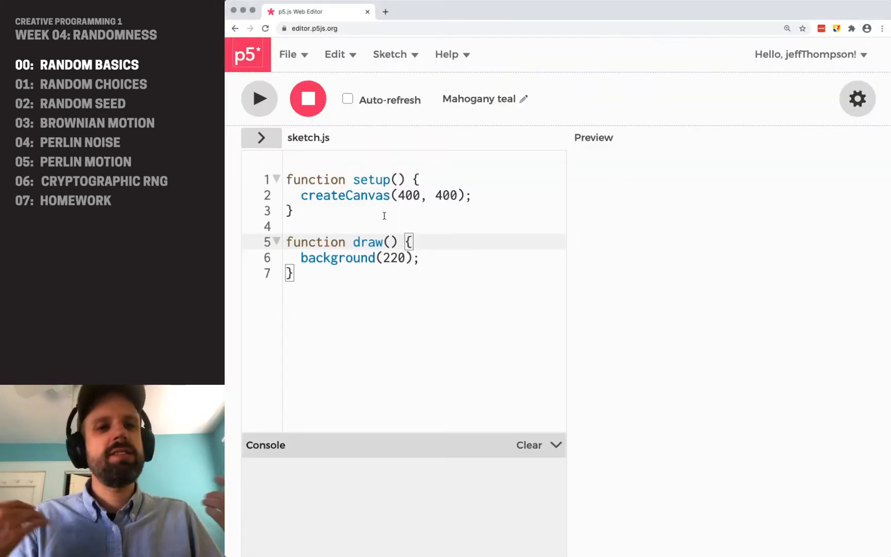
Start a 'let value = random(' line in setup() below createCanvas
{"action": "left_click", "coordinate": [473, 195]}
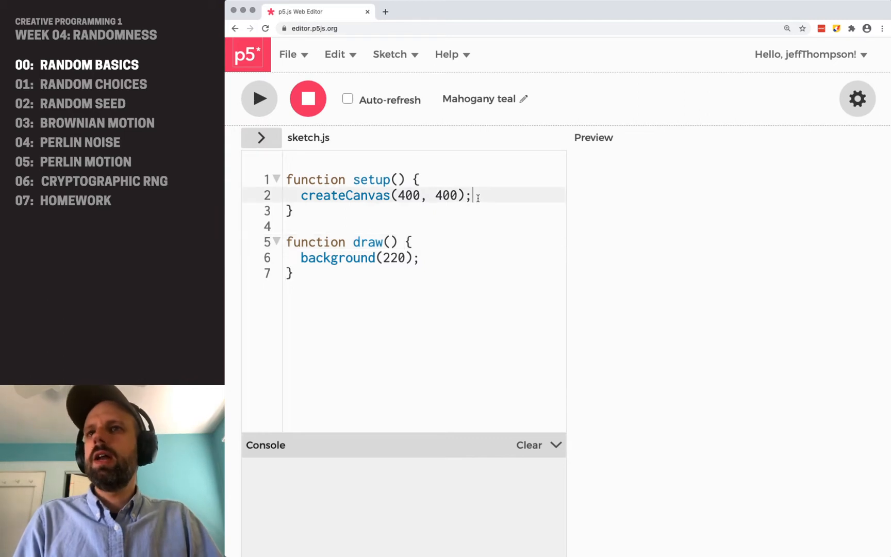
{"action": "key", "text": "Enter"}
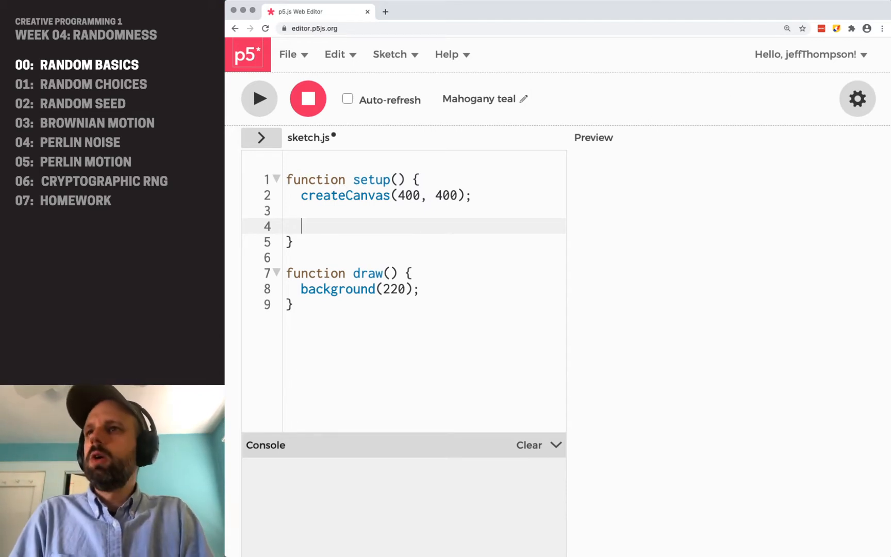
{"action": "type", "text": "let"}
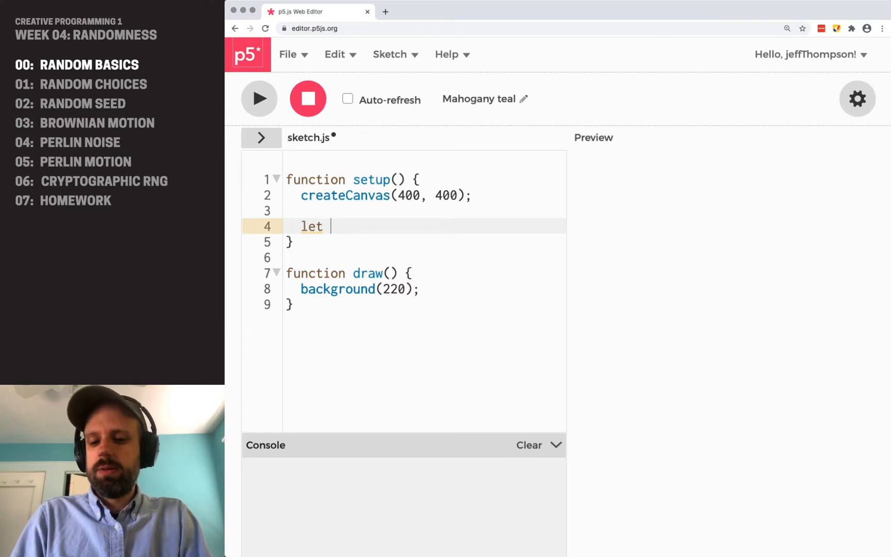
{"action": "type", "text": "value = rand"}
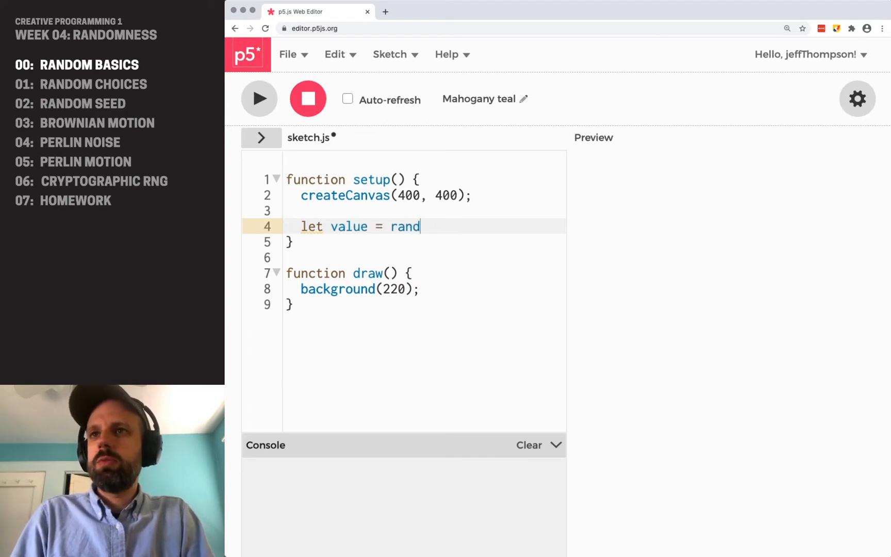
{"action": "type", "text": "om("}
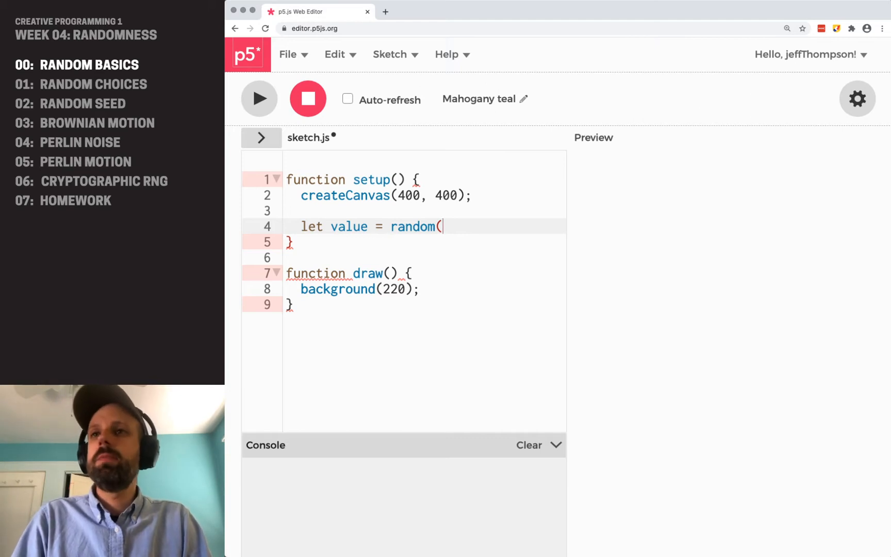
Add a '// min, max' comment, finish random(0, 100), log value, and run
{"action": "left_click", "coordinate": [304, 211]}
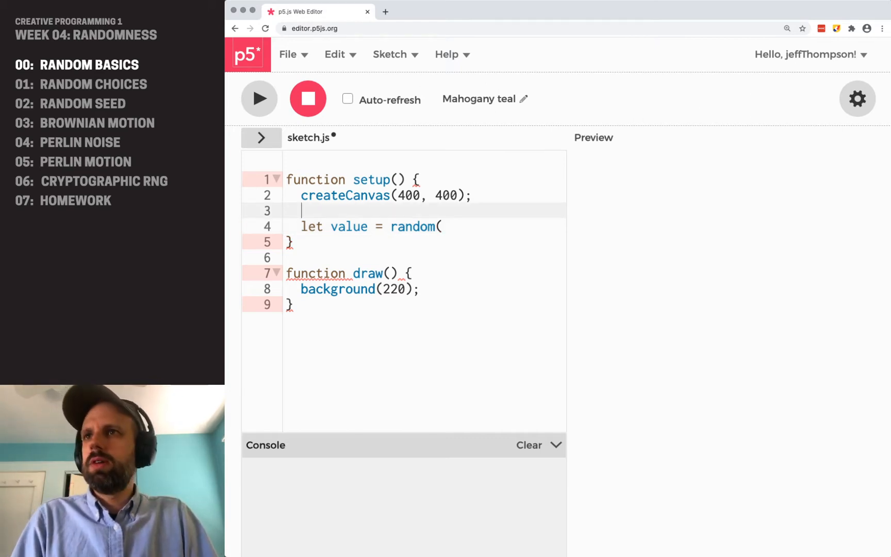
{"action": "type", "text": "// min"}
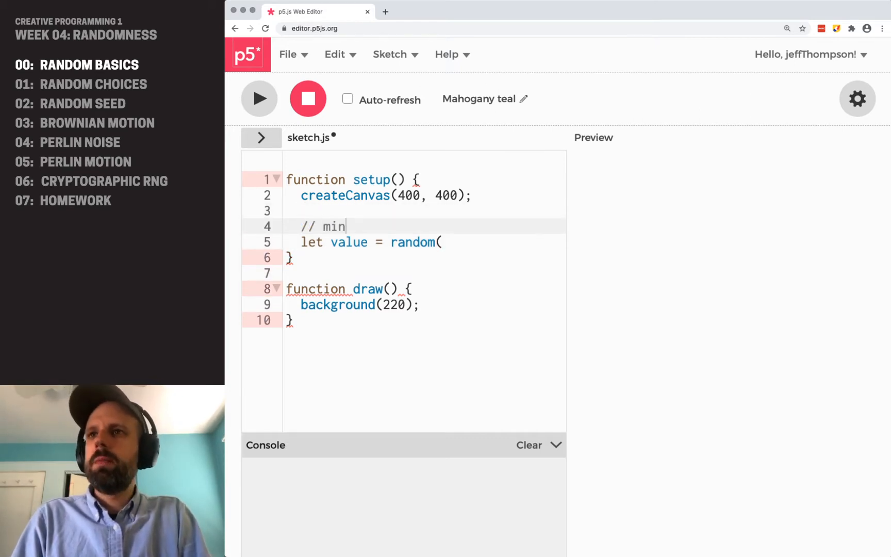
{"action": "type", "text": ", max"}
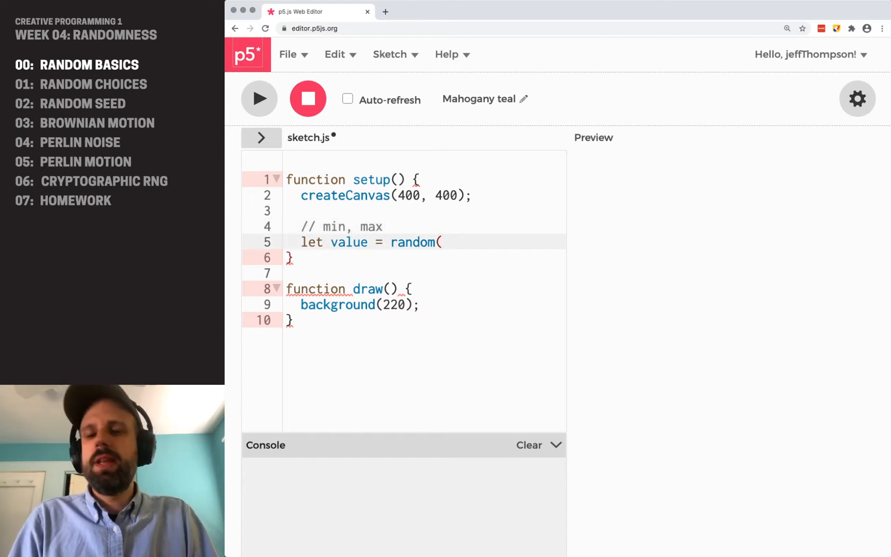
{"action": "type", "text": "0,"}
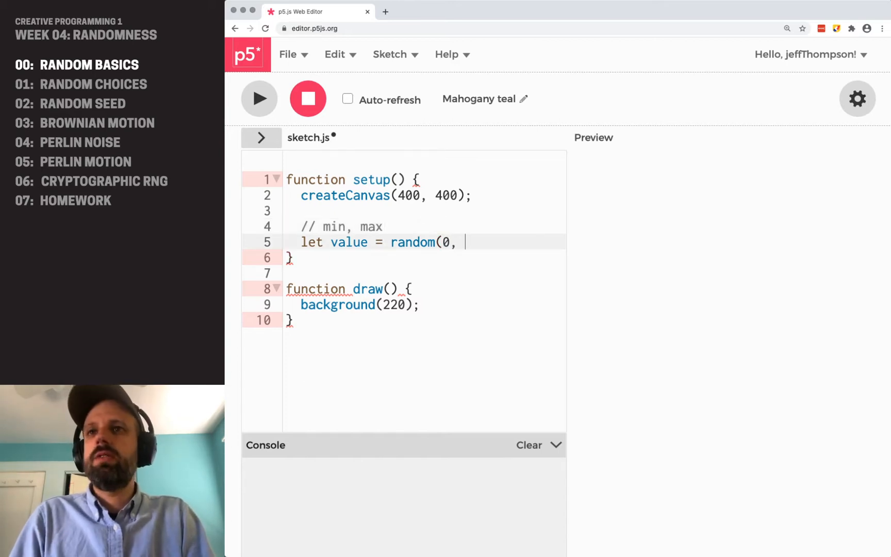
{"action": "type", "text": "100);"}
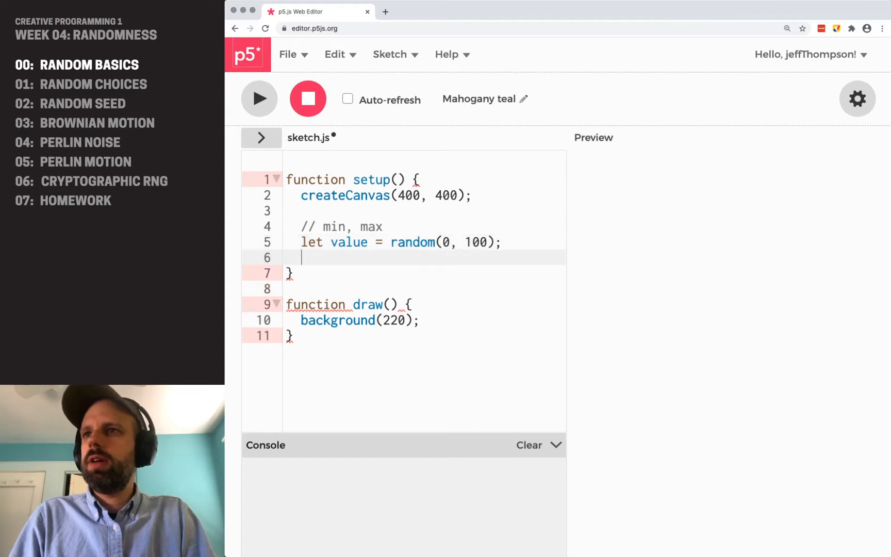
{"action": "type", "text": "console."}
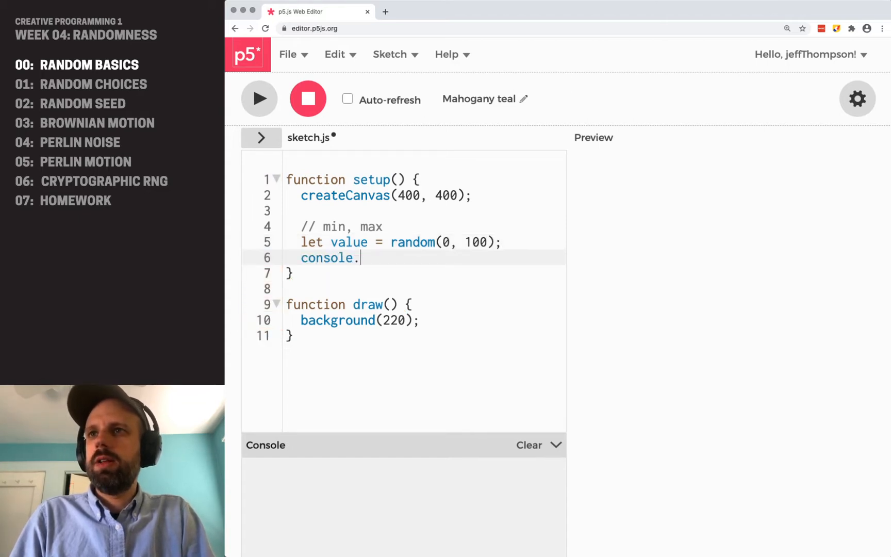
{"action": "type", "text": "log(value)"}
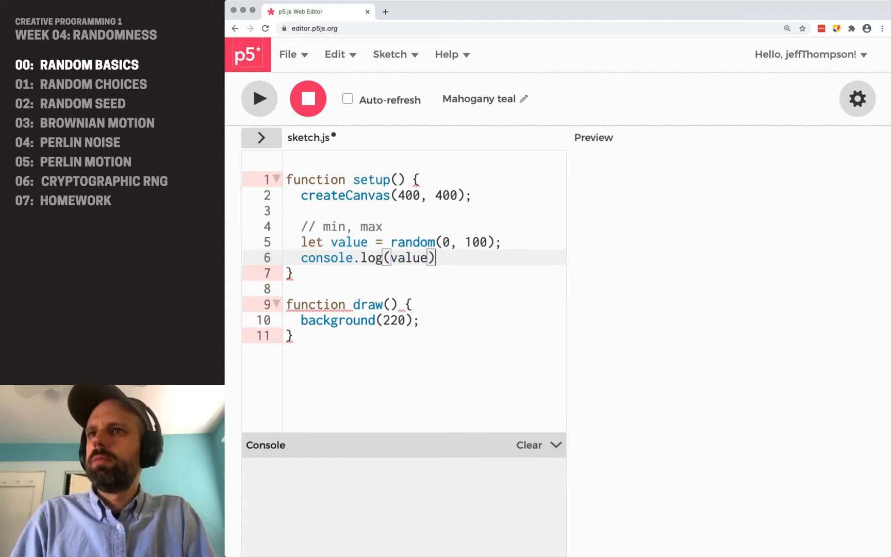
{"action": "left_click", "coordinate": [260, 98]}
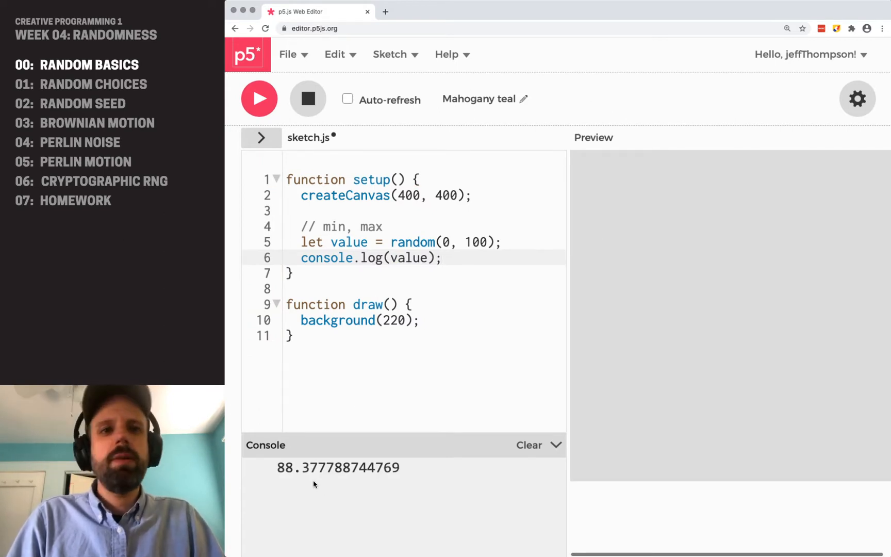
Clear the console and rerun the sketch for a new random value, then select 100
{"action": "left_click", "coordinate": [528, 445]}
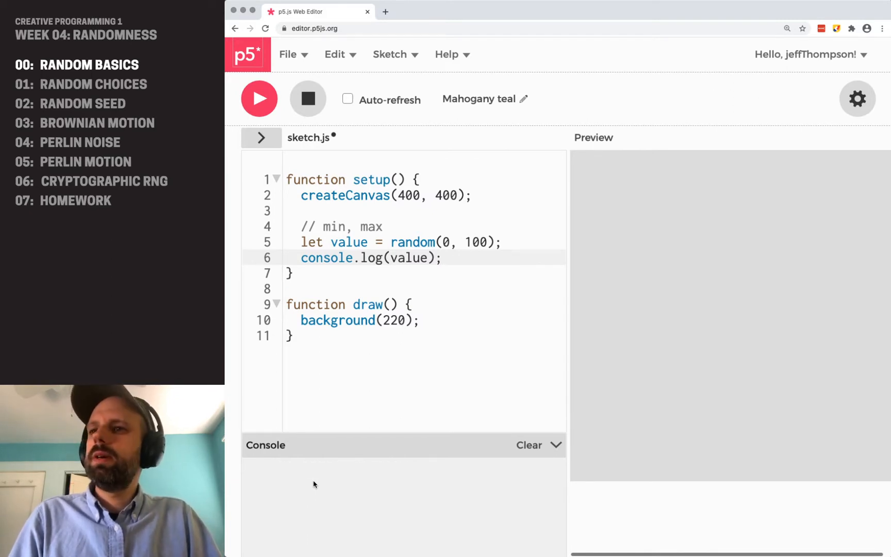
{"action": "left_click", "coordinate": [260, 98]}
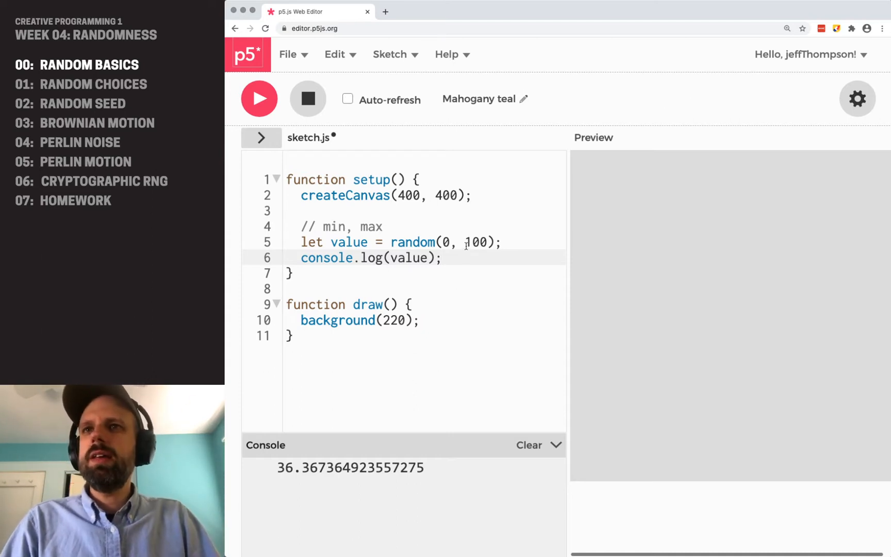
{"action": "double_click", "coordinate": [476, 242]}
{"action": "type", "text": "// 0"}
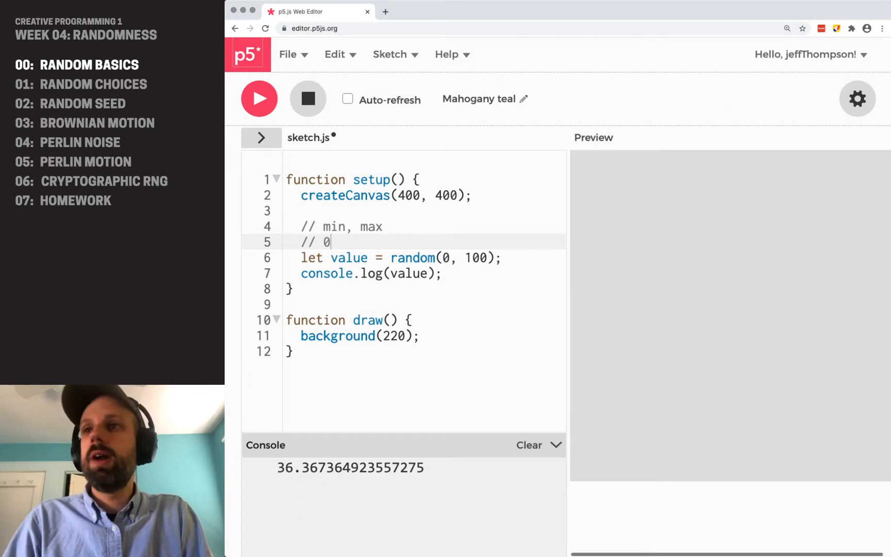
Finish the new comment so it reads '// 0-99'
{"action": "type", "text": "-99"}
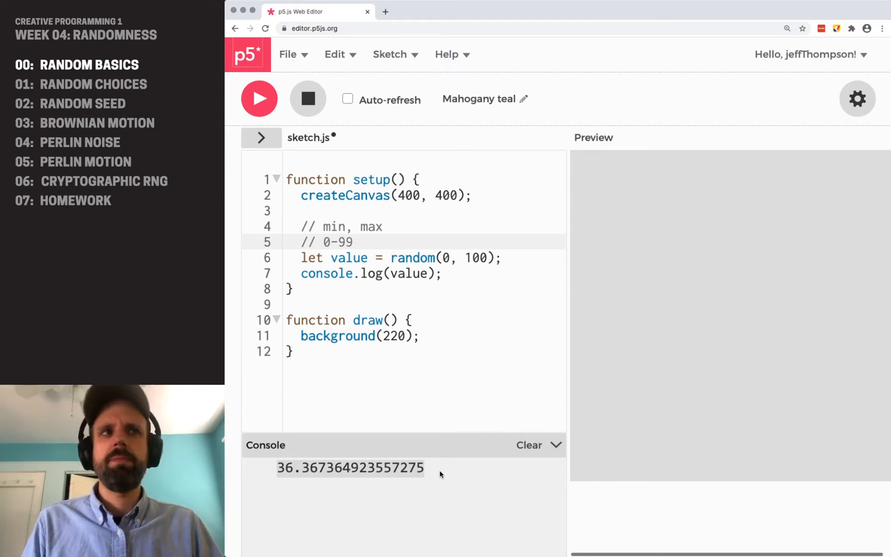
Open blank lines after background(220) in draw() and end setup() with noLoop()
{"action": "left_click", "coordinate": [422, 336]}
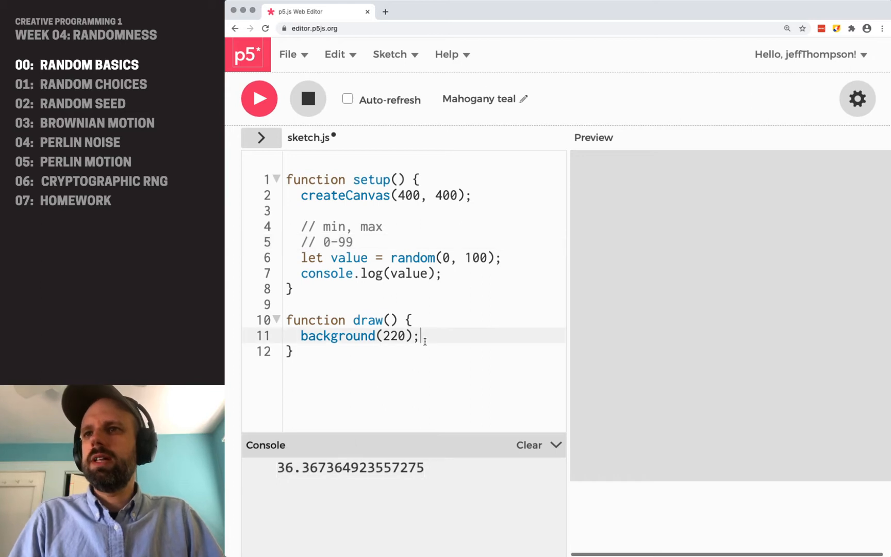
{"action": "key", "text": "Enter"}
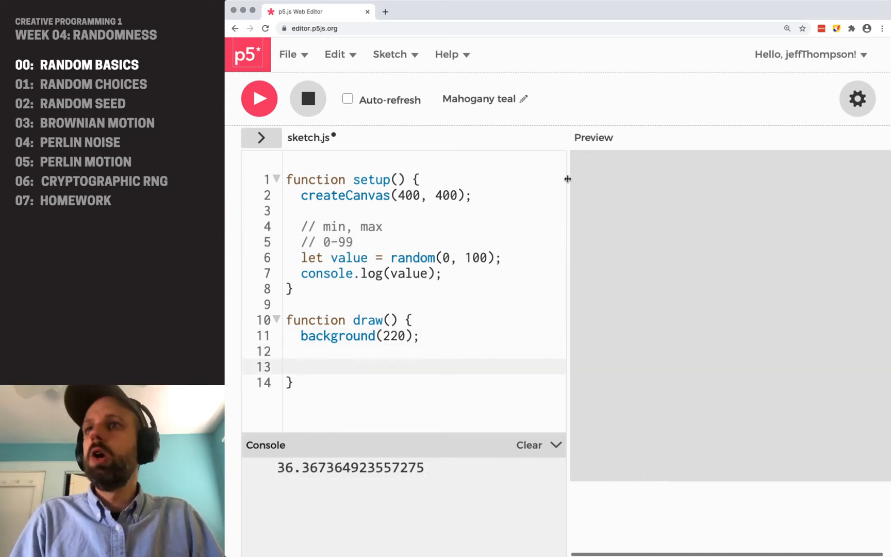
{"action": "key", "text": "enter"}
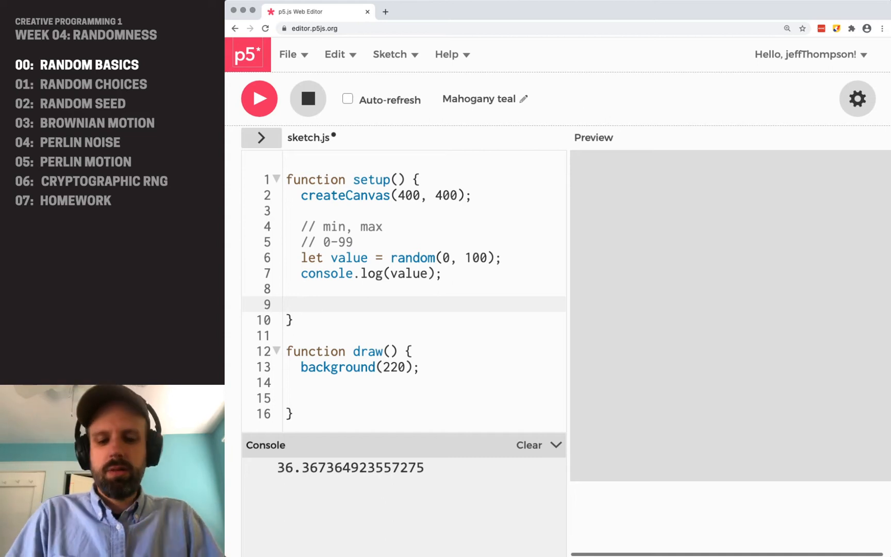
{"action": "type", "text": "noLoop();"}
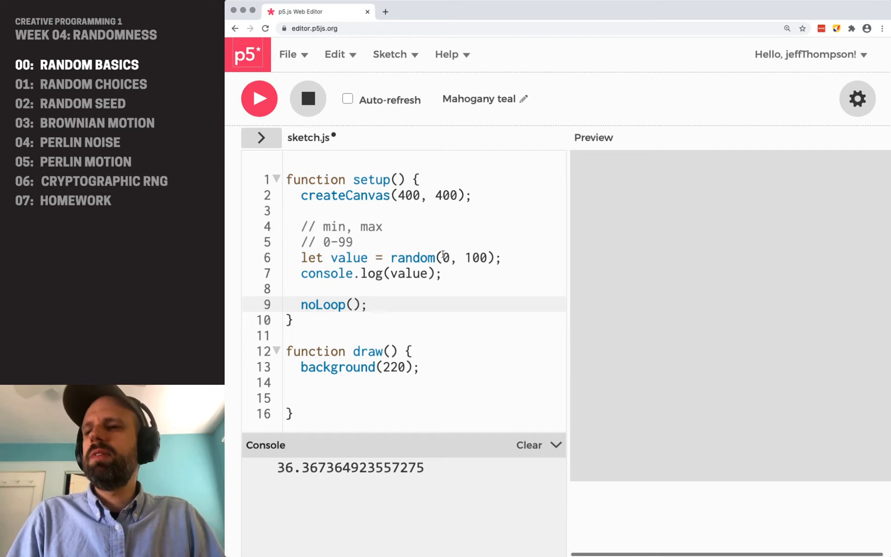
{"action": "double_click", "coordinate": [368, 351]}
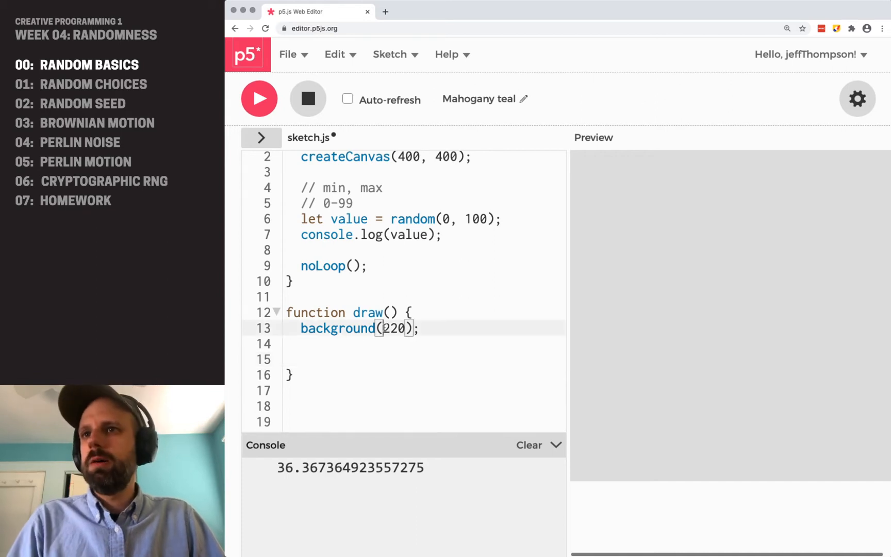
Set the background to 0, add noStroke(), and write a for loop running ten times
{"action": "type", "text": "0"}
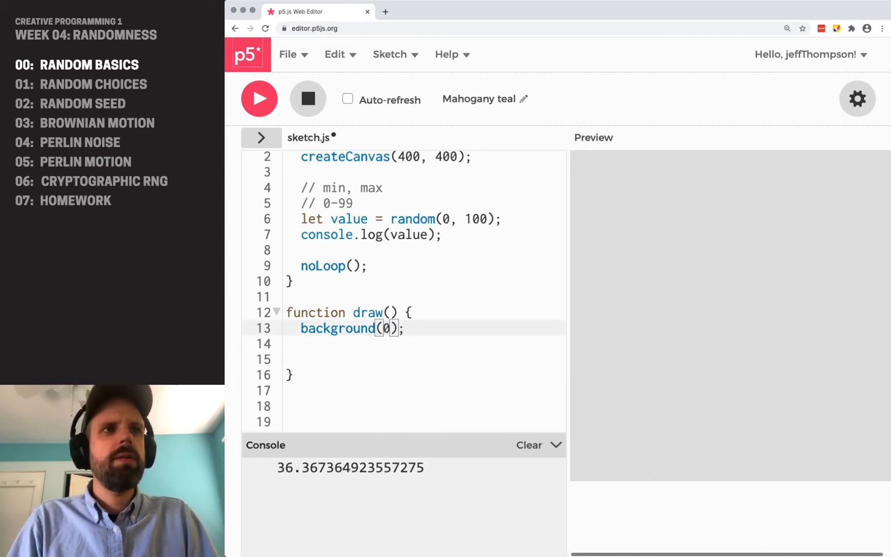
{"action": "type", "text": "noStrok"}
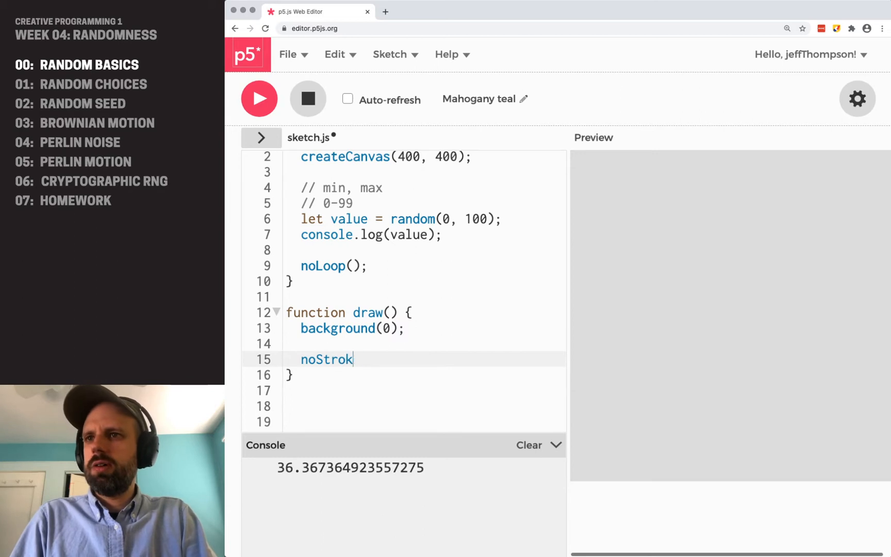
{"action": "type", "text": "e();"}
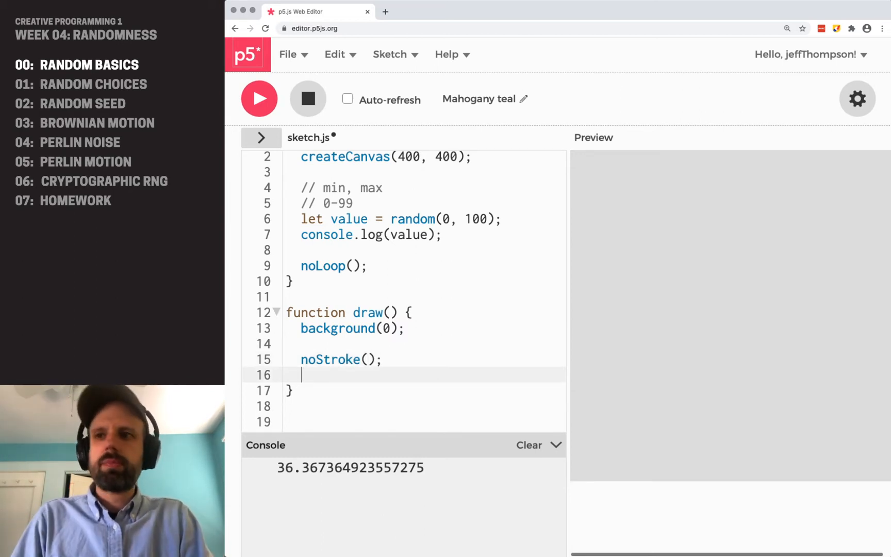
{"action": "type", "text": "for (let i"}
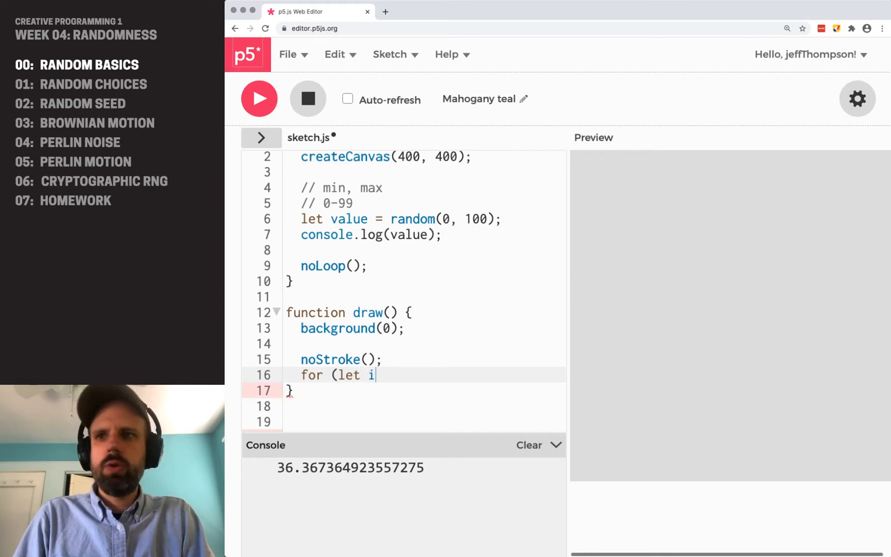
{"action": "type", "text": "=0; i<1"}
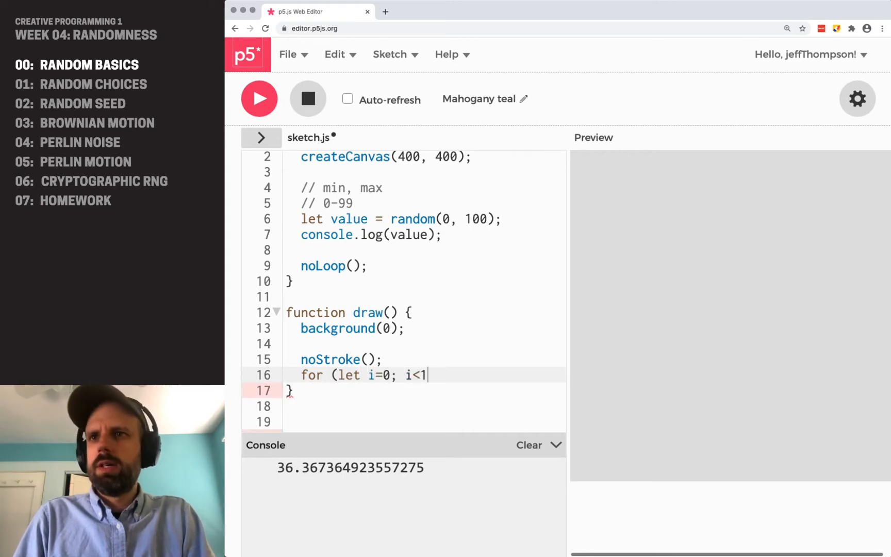
{"action": "type", "text": "00; i++) {"}
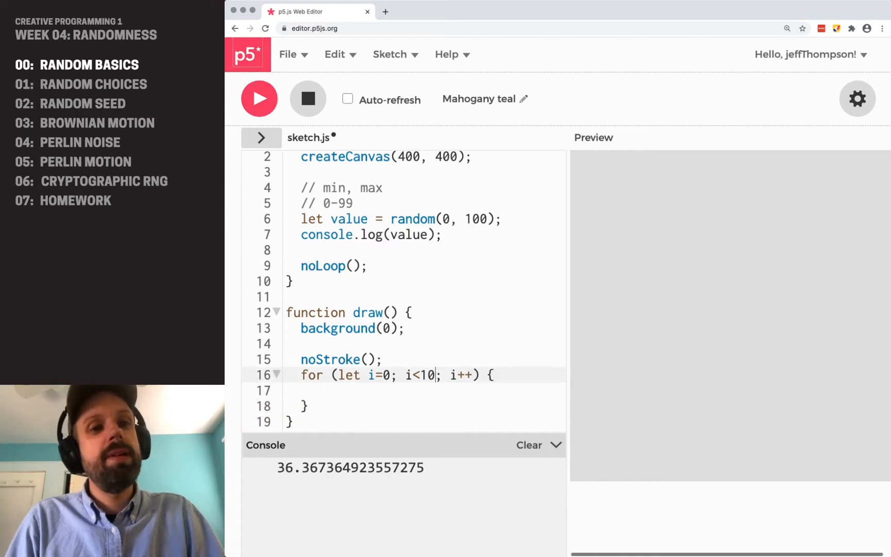
{"action": "scroll", "scroll_direction": "down", "scroll_amount": 3}
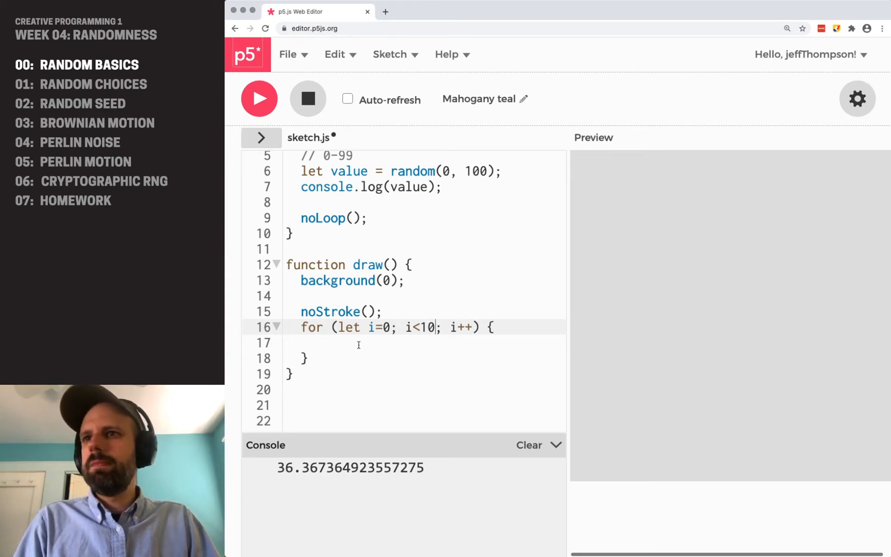
{"action": "type", "text": "fill"}
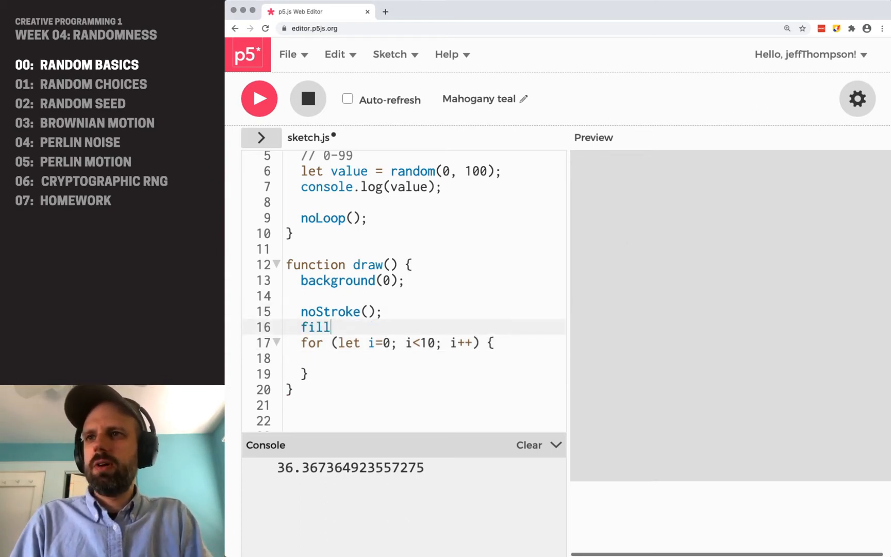
Set fill(255) and define x = random(0, width) and y = random(0, height)
{"action": "type", "text": "(255);"}
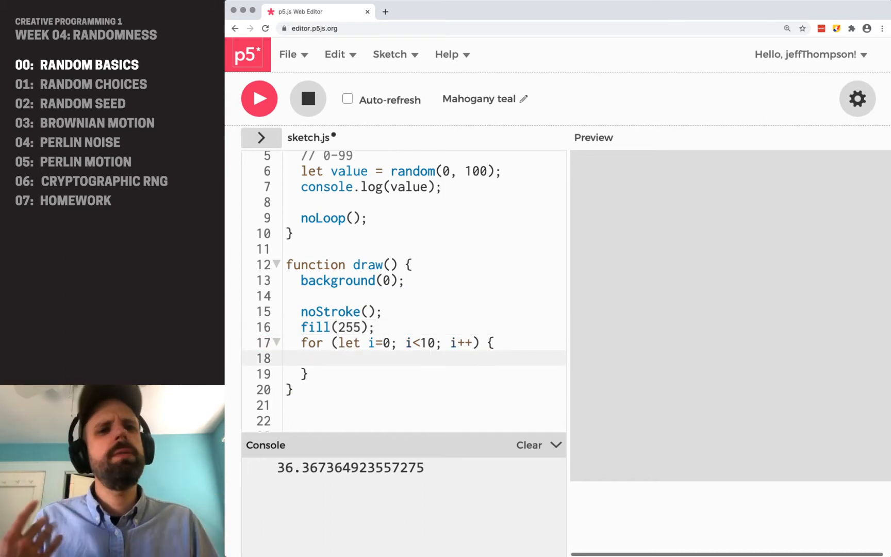
{"action": "type", "text": "let x"}
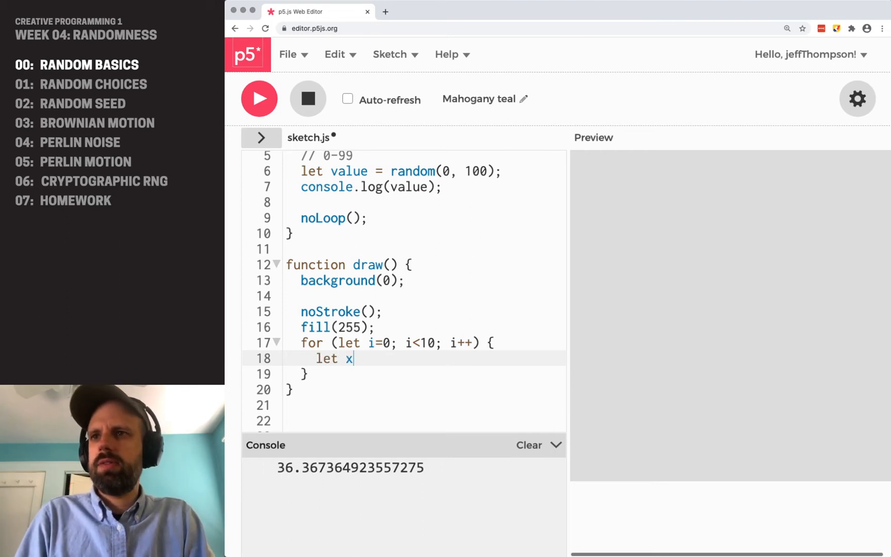
{"action": "type", "text": "= random("}
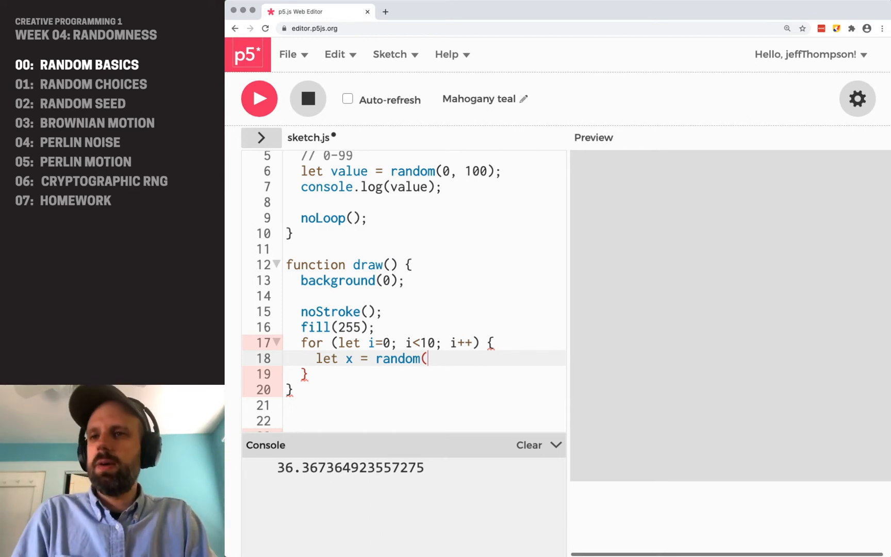
{"action": "type", "text": "0, widt"}
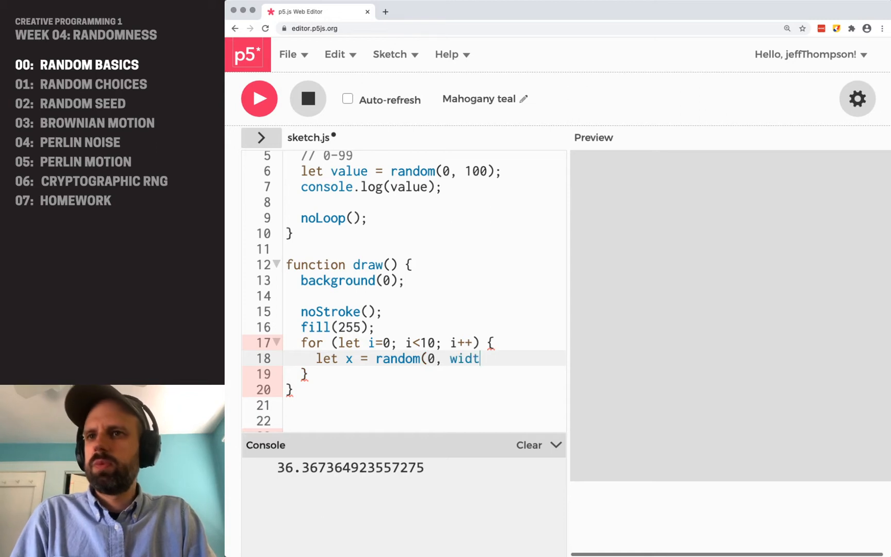
{"action": "type", "text": "h);"}
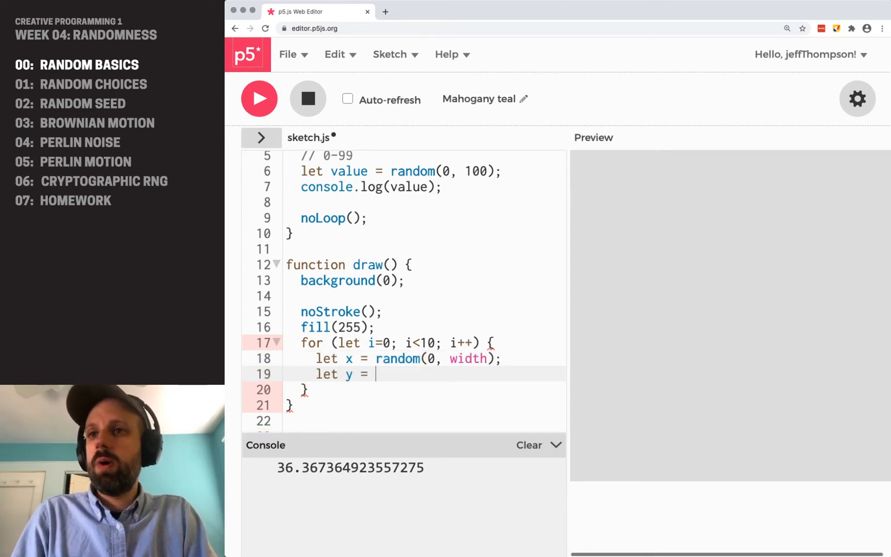
{"action": "type", "text": "random(0,"}
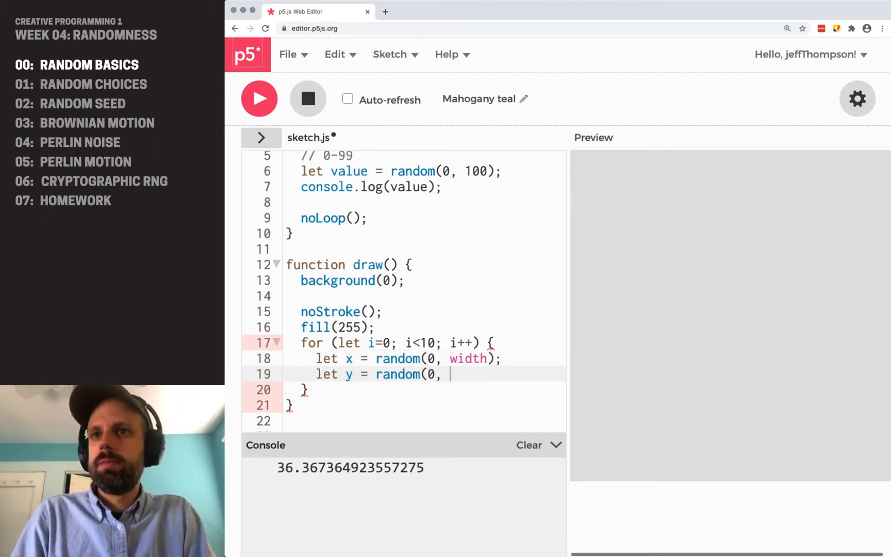
{"action": "type", "text": "height);"}
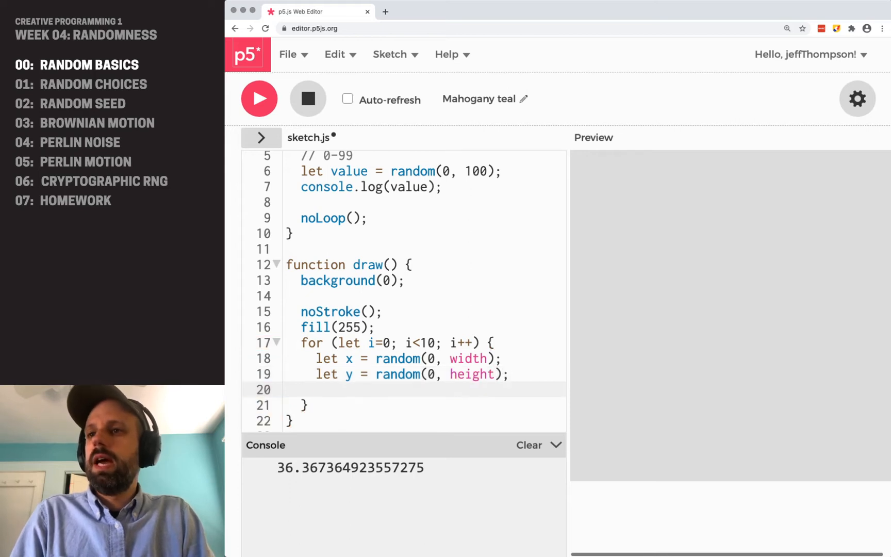
Draw circle(x, y, 30) on each pass and run the sketch
{"action": "type", "text": "circle(x,"}
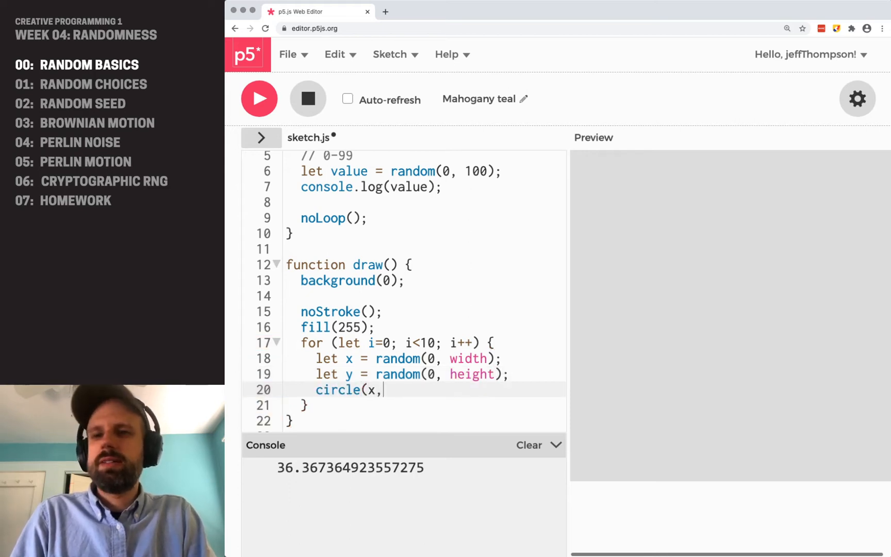
{"action": "type", "text": "y,"}
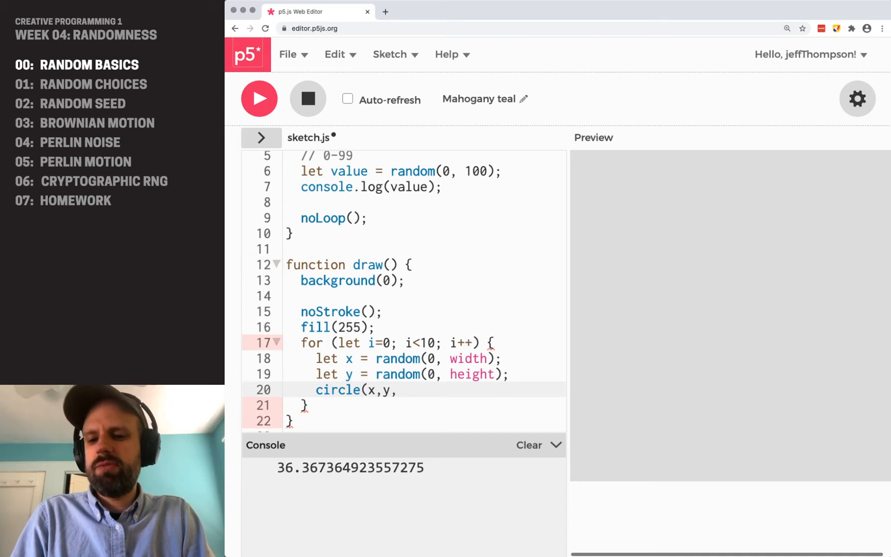
{"action": "type", "text": "30);"}
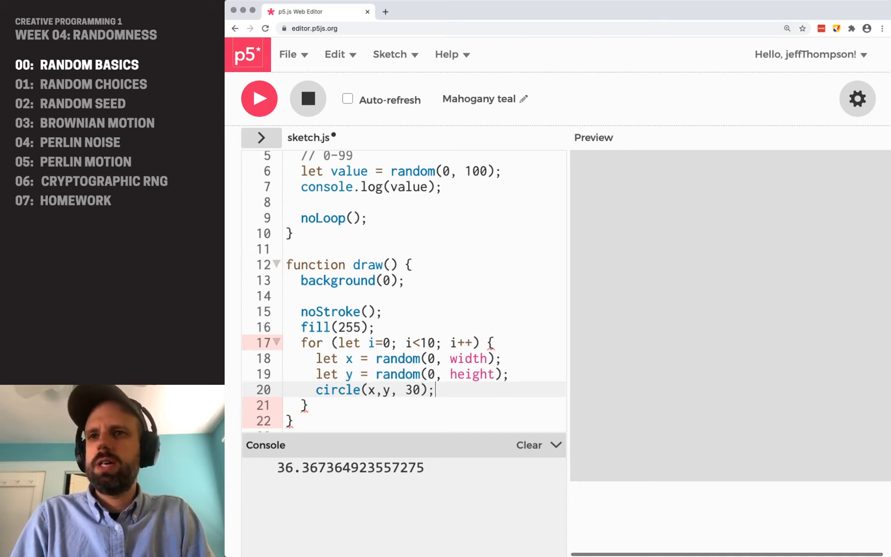
{"action": "left_click", "coordinate": [259, 99]}
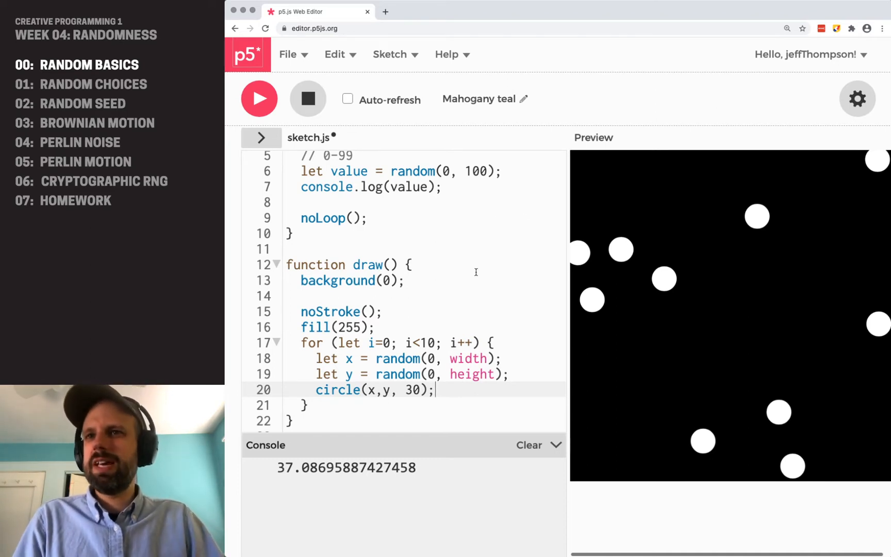
Rerun the sketch, then raise the loop limit to 100 and run it
{"action": "left_click", "coordinate": [260, 99]}
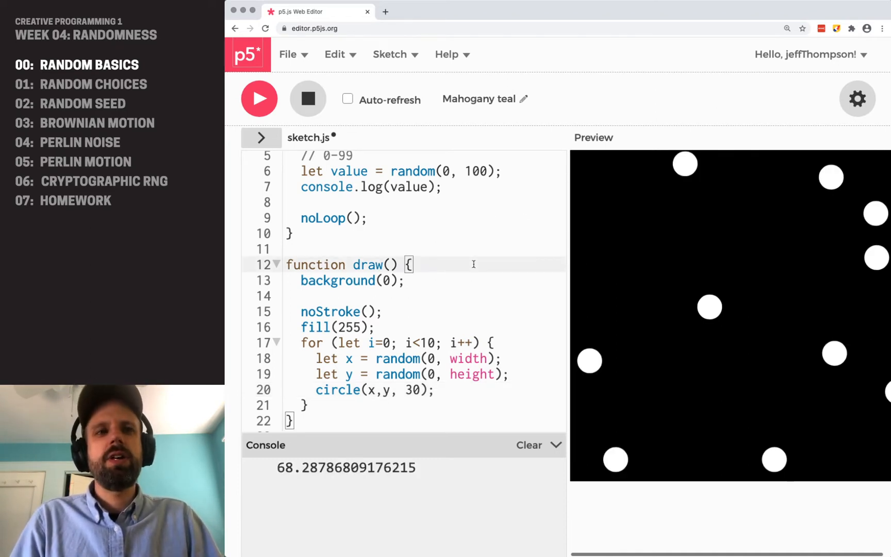
{"action": "left_click", "coordinate": [258, 99]}
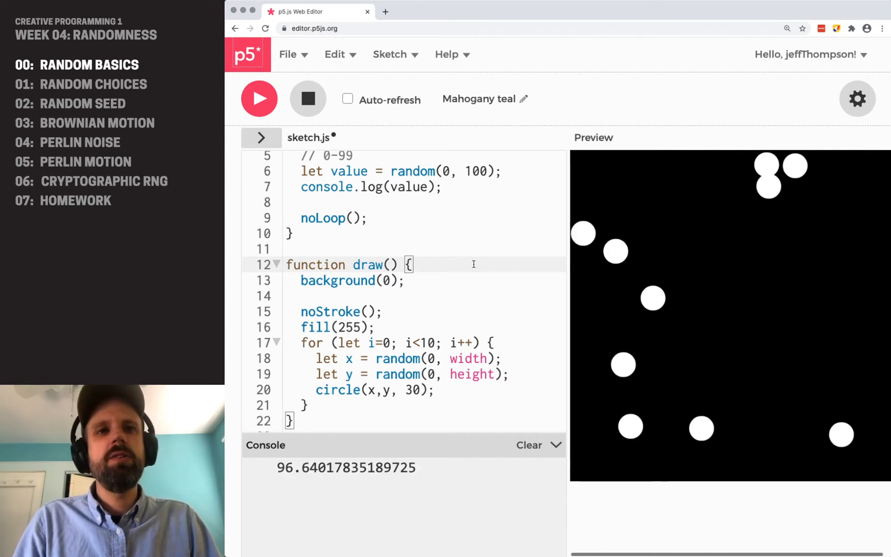
{"action": "left_click", "coordinate": [259, 99]}
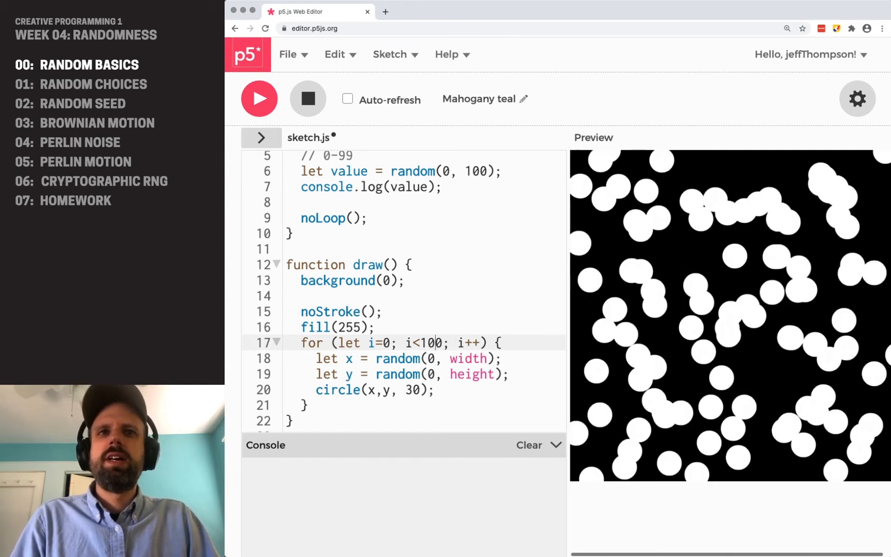
{"action": "left_click", "coordinate": [258, 99]}
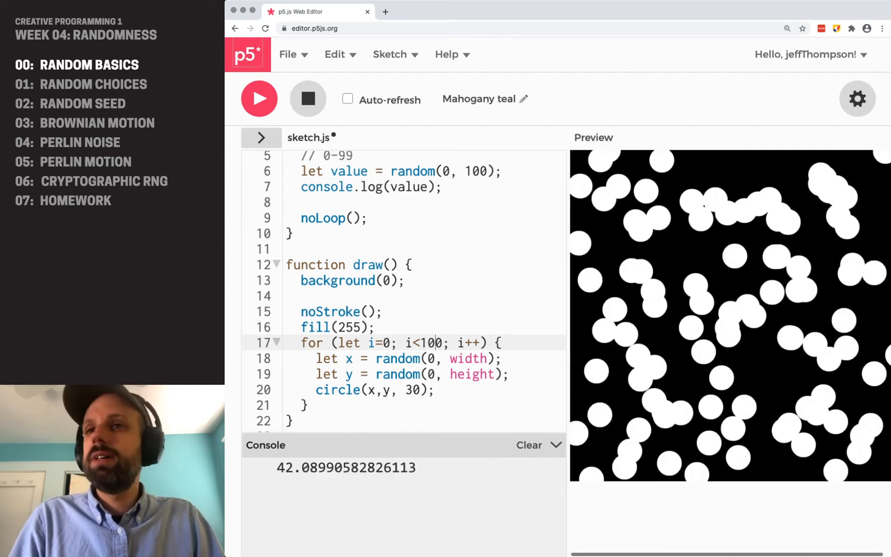
Raise the loop limit to 1000 and rerun, covering the canvas in white
{"action": "left_click", "coordinate": [260, 98]}
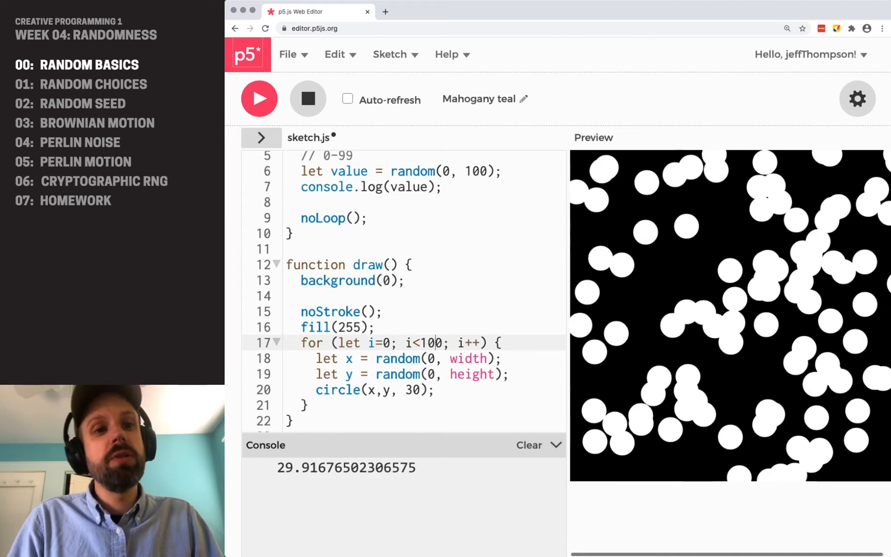
{"action": "left_click", "coordinate": [260, 99]}
{"action": "type", "text": "0"}
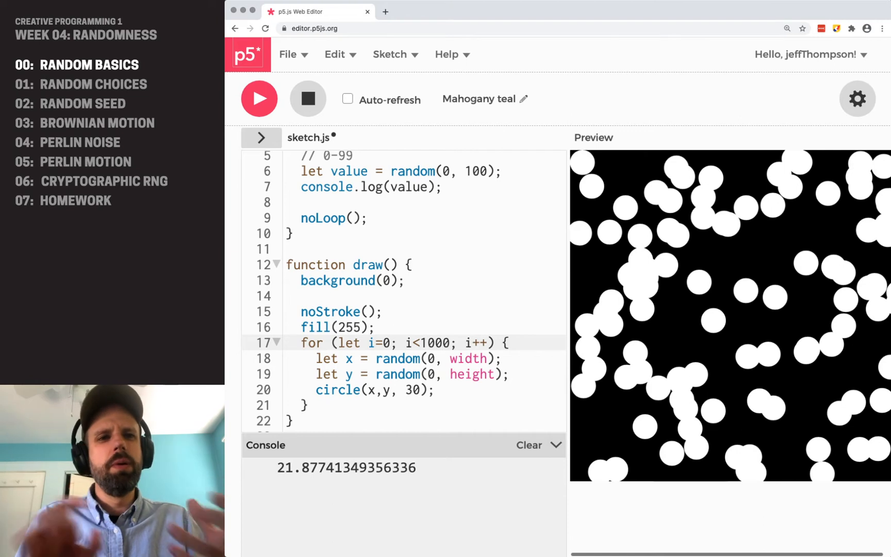
{"action": "left_click", "coordinate": [259, 99]}
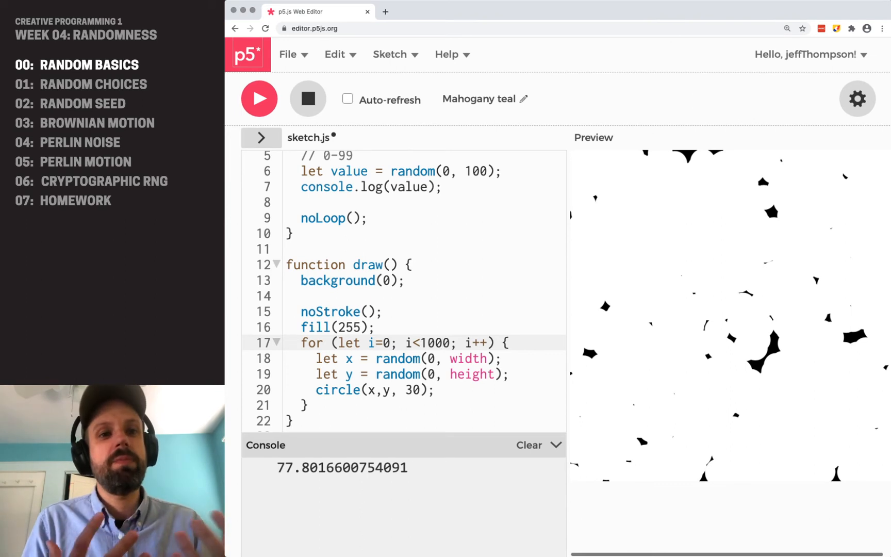
{"action": "left_click", "coordinate": [528, 444]}
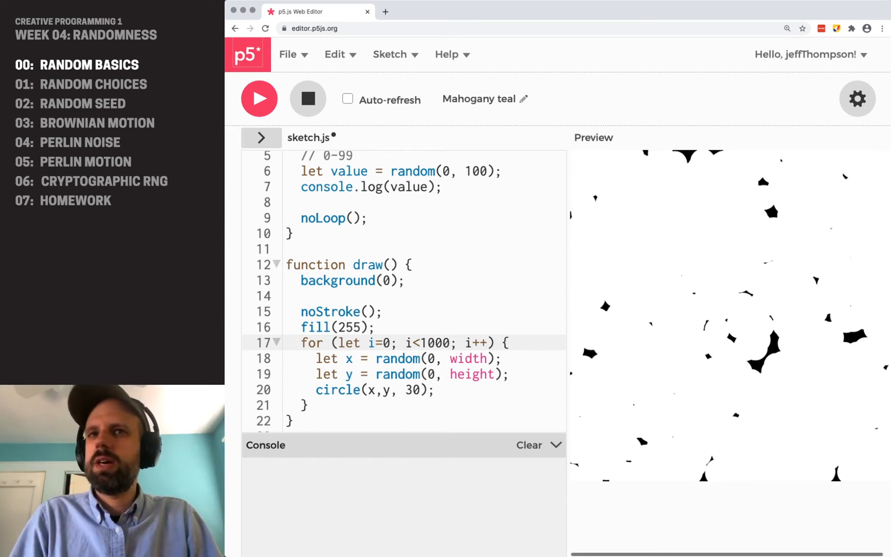
{"action": "left_click", "coordinate": [260, 98]}
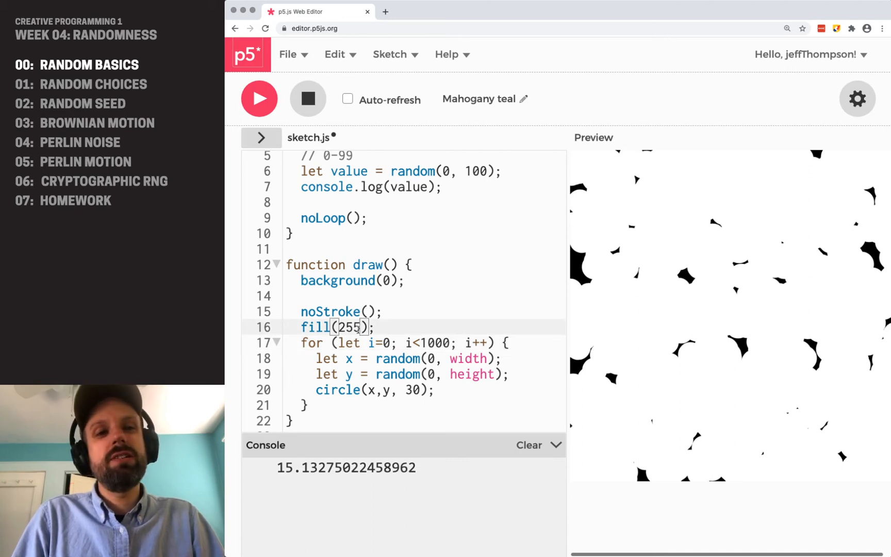
Change the fill to fill(255, 100) and set the loop limit back to 100
{"action": "type", "text": ", 100"}
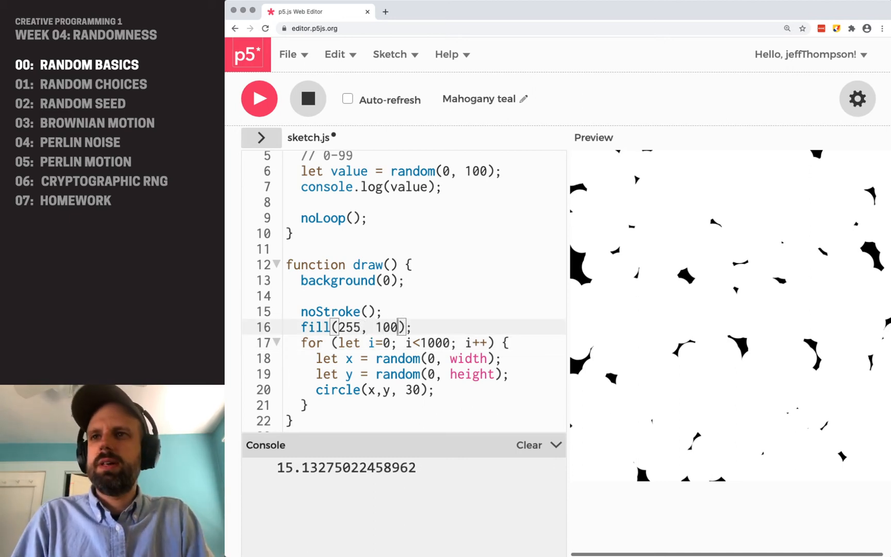
{"action": "left_click", "coordinate": [258, 99]}
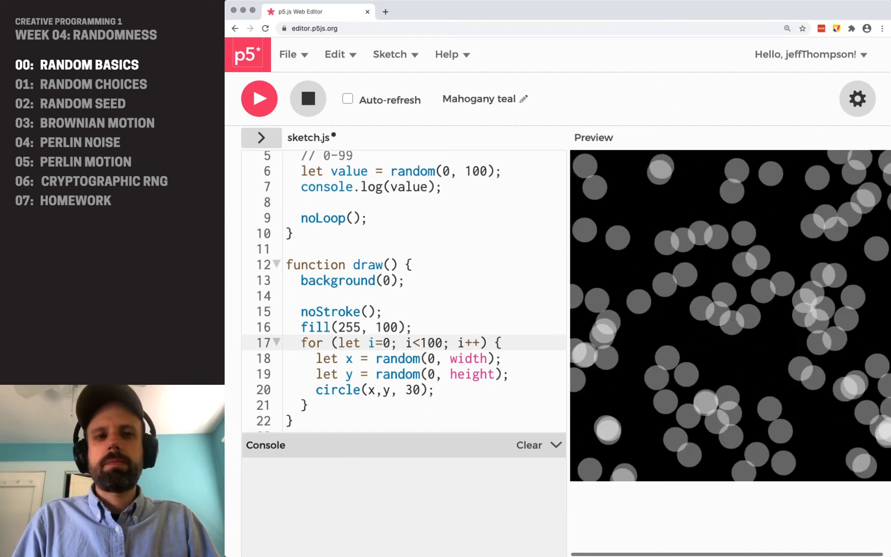
{"action": "left_click", "coordinate": [260, 99]}
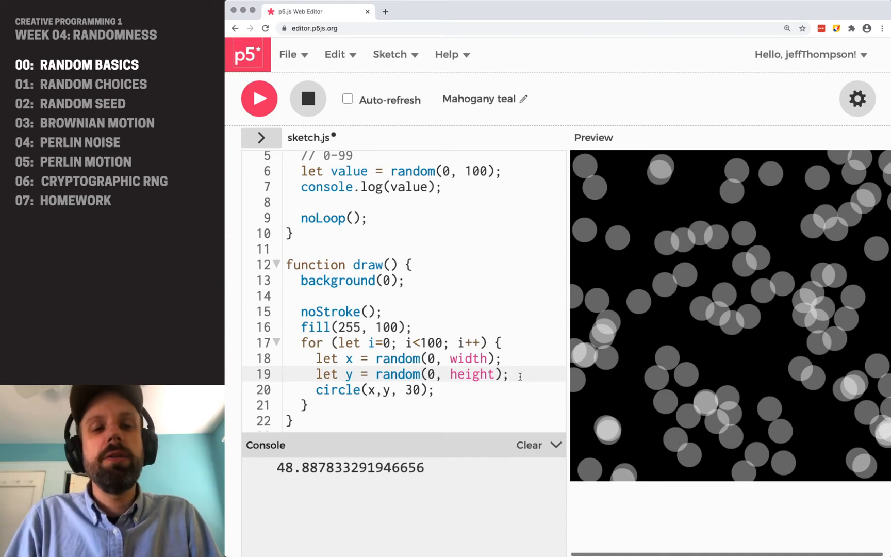
Add let dia = random(10, 100) as the circle diameter, loop 50 times, and run twice
{"action": "key", "text": "Enter"}
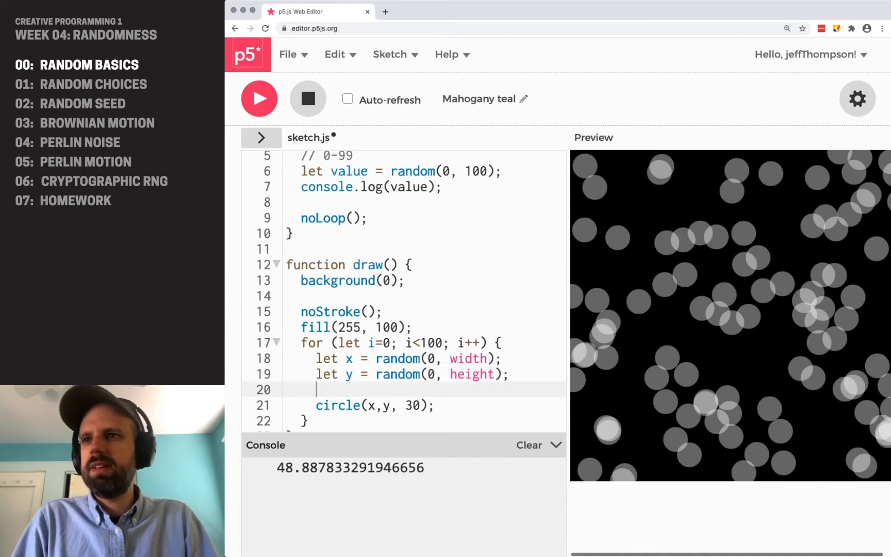
{"action": "type", "text": "let dia"}
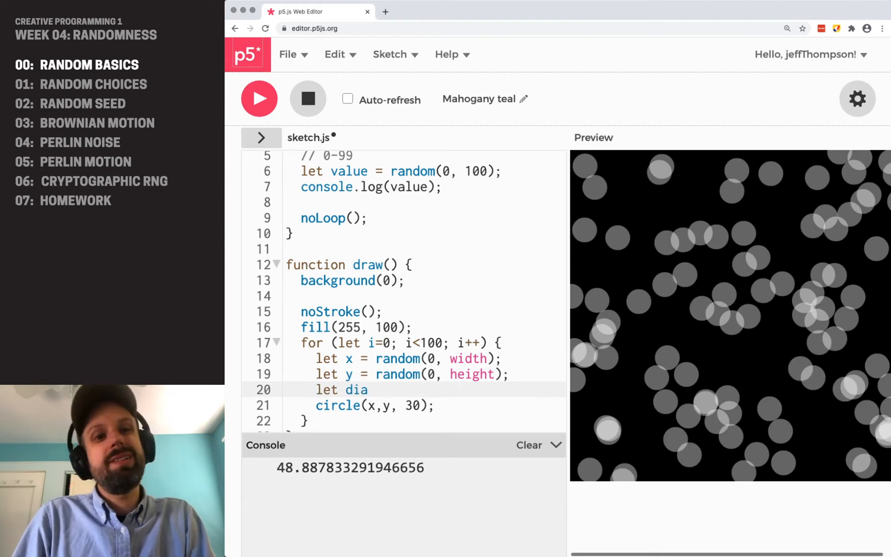
{"action": "type", "text": "= random(0"}
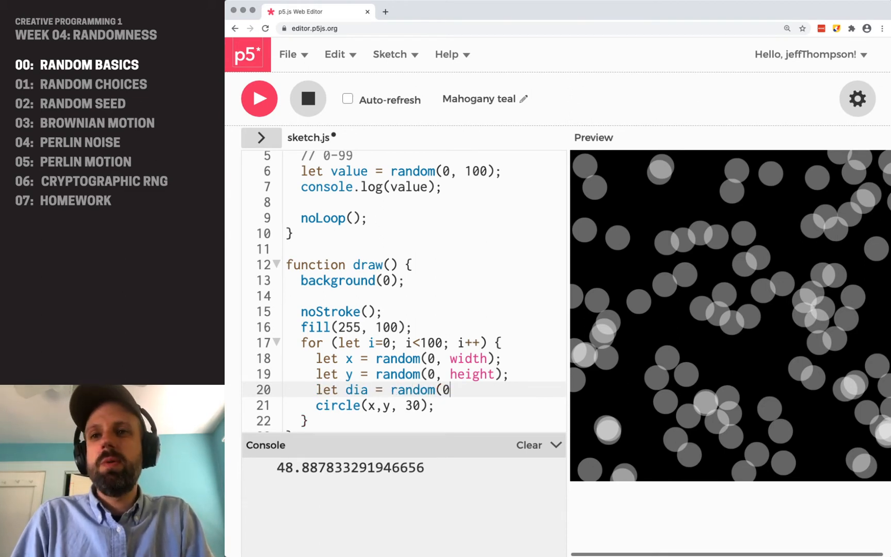
{"action": "key", "text": "Backspace"}
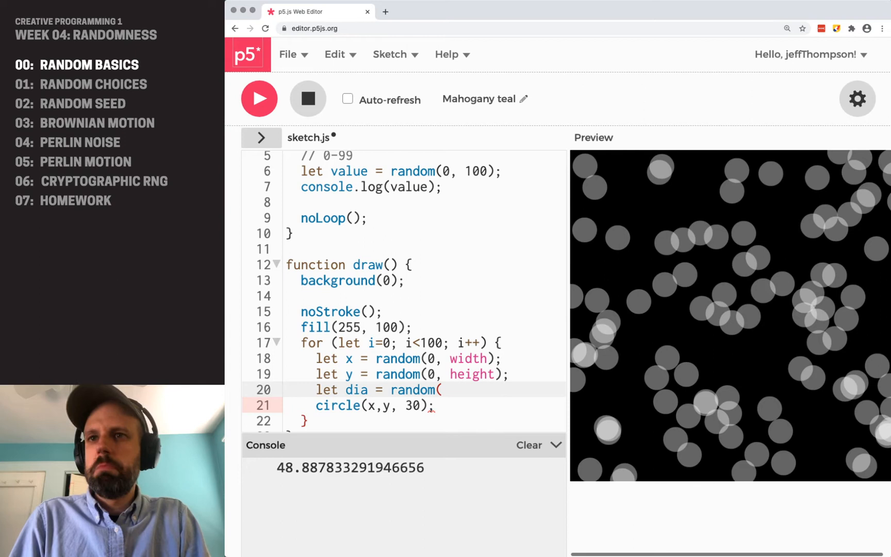
{"action": "type", "text": "10,"}
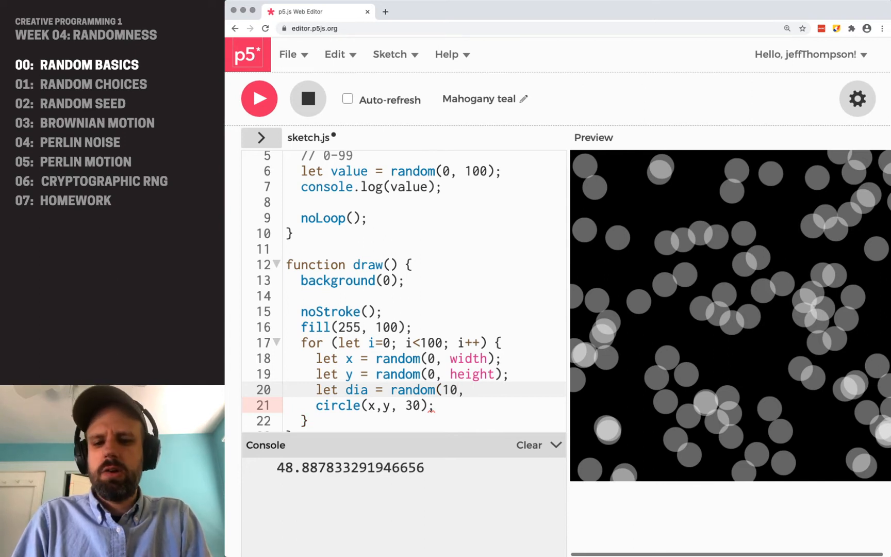
{"action": "type", "text": "100);"}
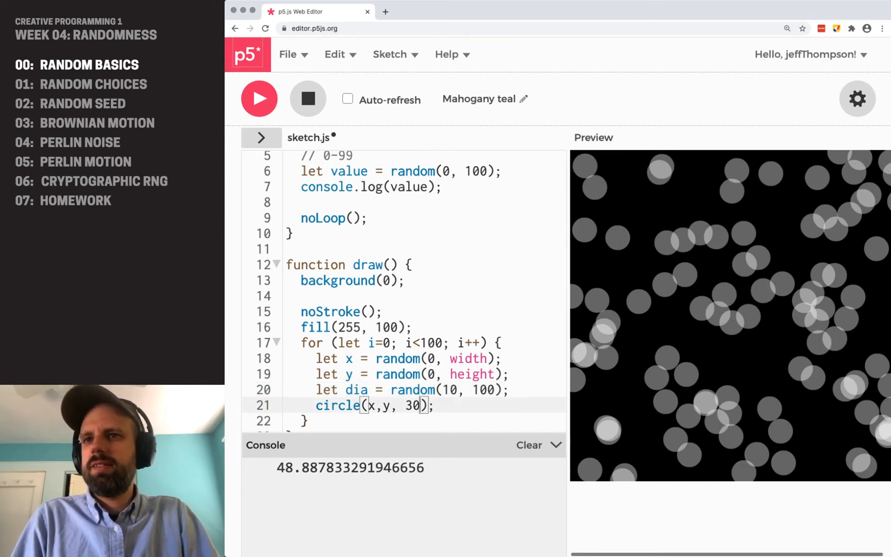
{"action": "type", "text": "dia"}
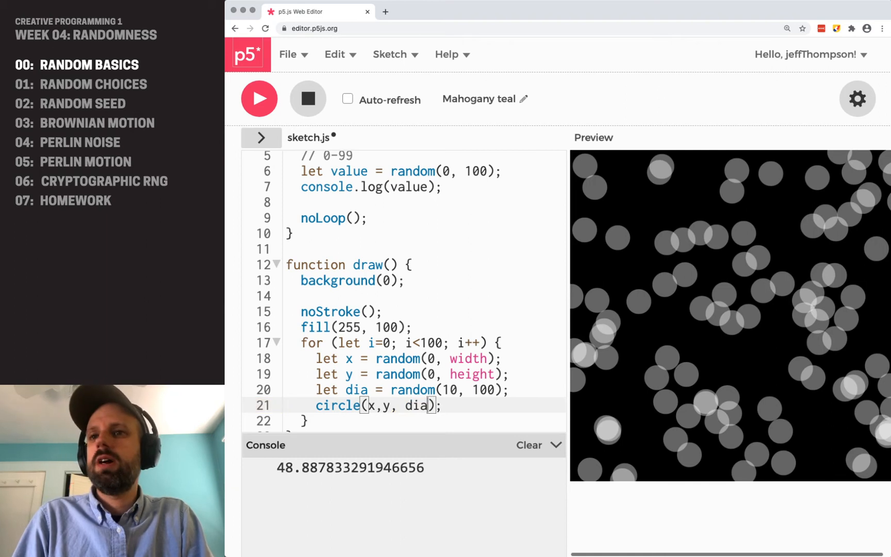
{"action": "left_click", "coordinate": [259, 98]}
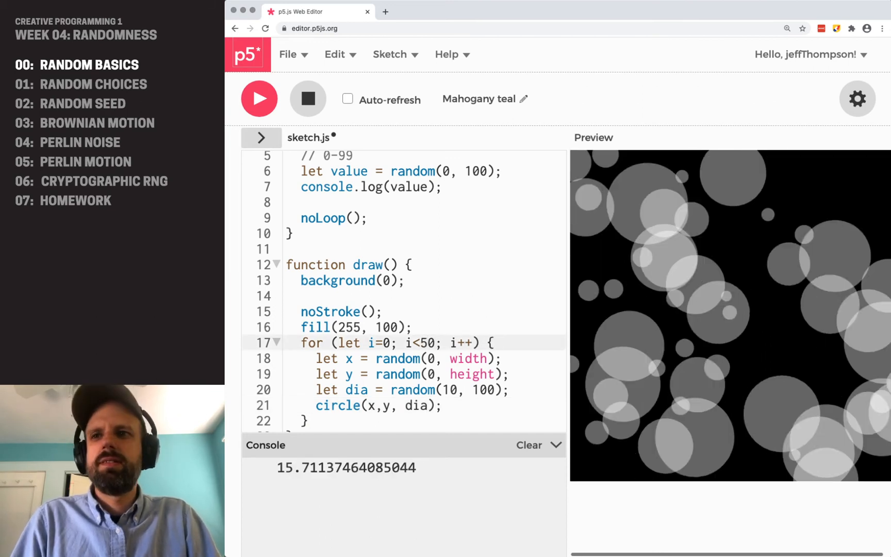
{"action": "left_click", "coordinate": [260, 99]}
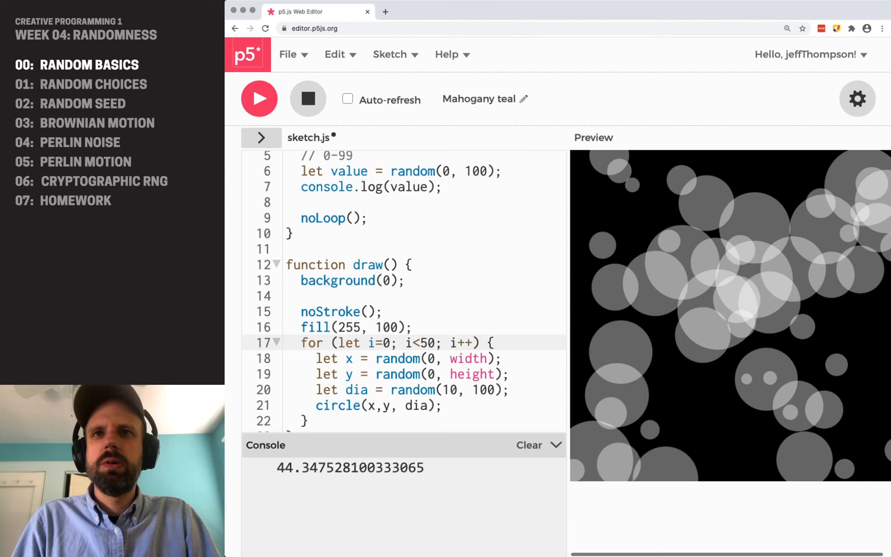
{"action": "left_click", "coordinate": [260, 98]}
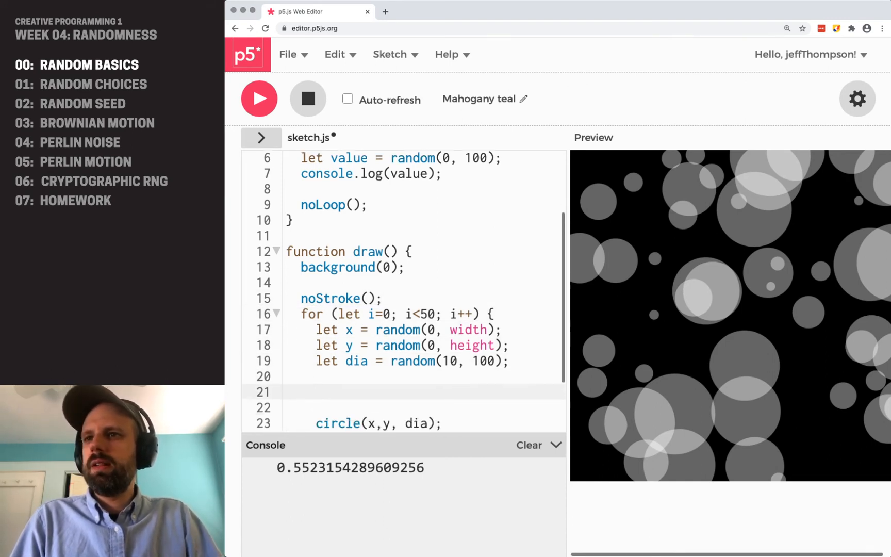
Add a random red value with let r = random(0, 256)
{"action": "scroll", "scroll_direction": "down", "scroll_amount": 3}
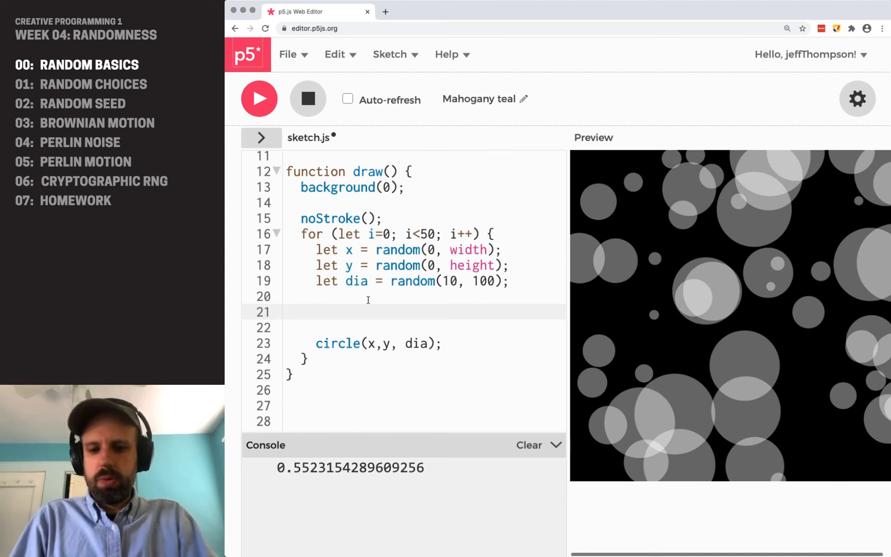
{"action": "type", "text": "let r ="}
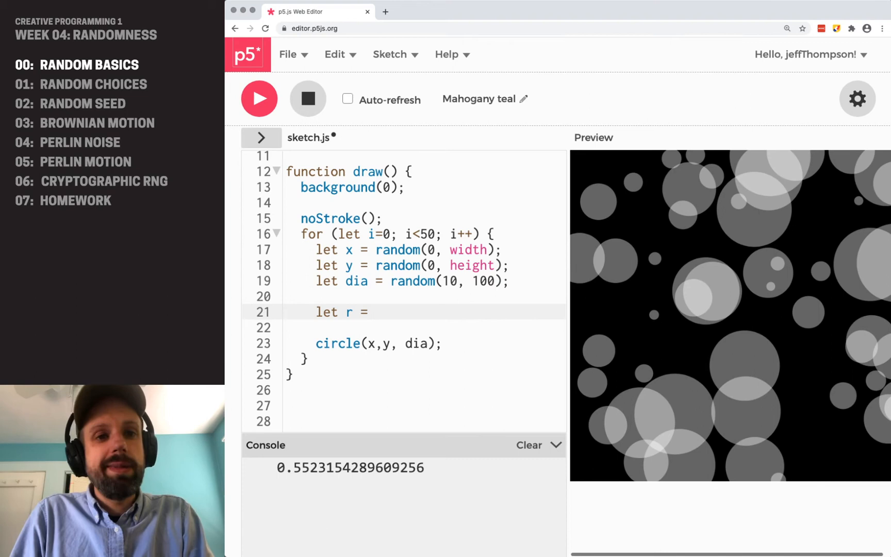
{"action": "type", "text": "randoM"}
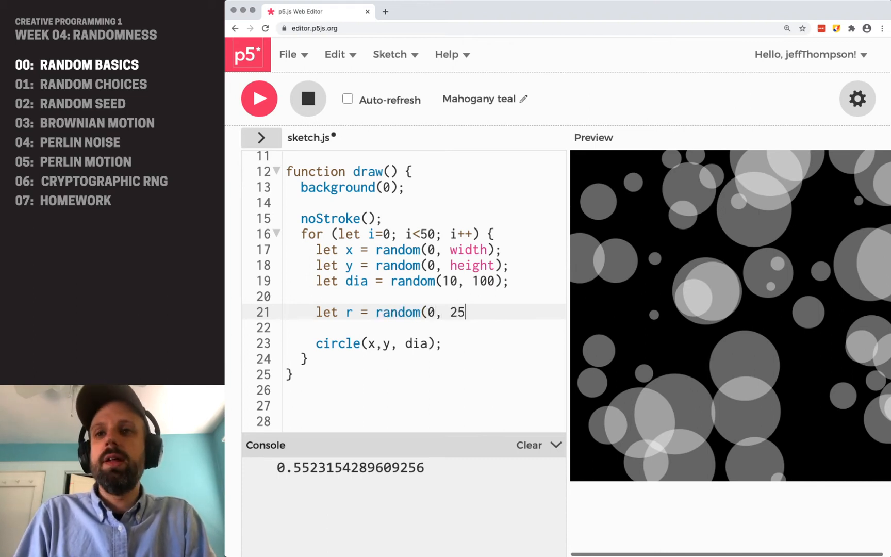
{"action": "type", "text": "6);"}
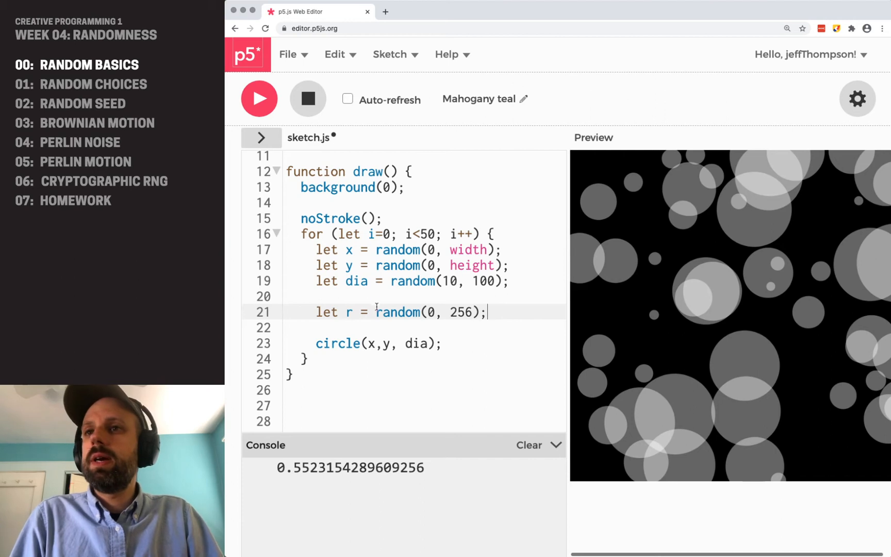
{"action": "double_click", "coordinate": [397, 312]}
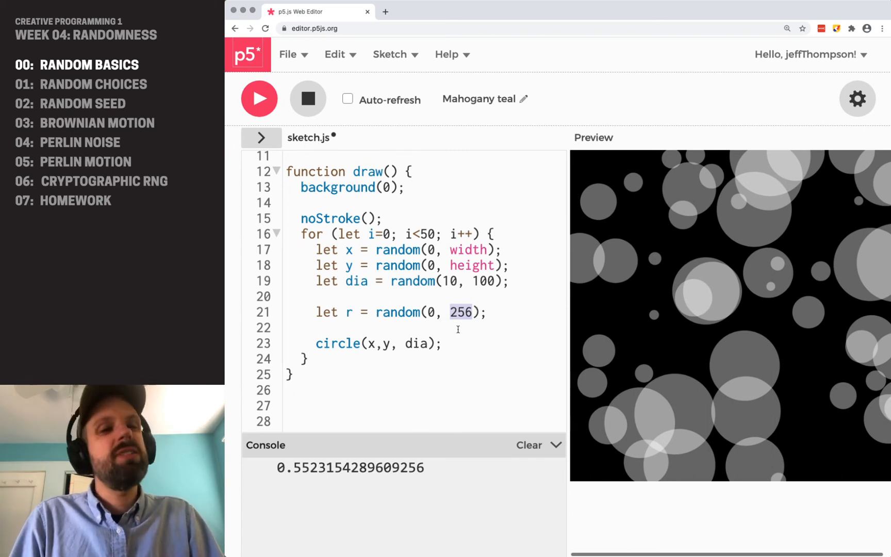
Add random g and b values, each from random(0, 256)
{"action": "type", "text": "le"}
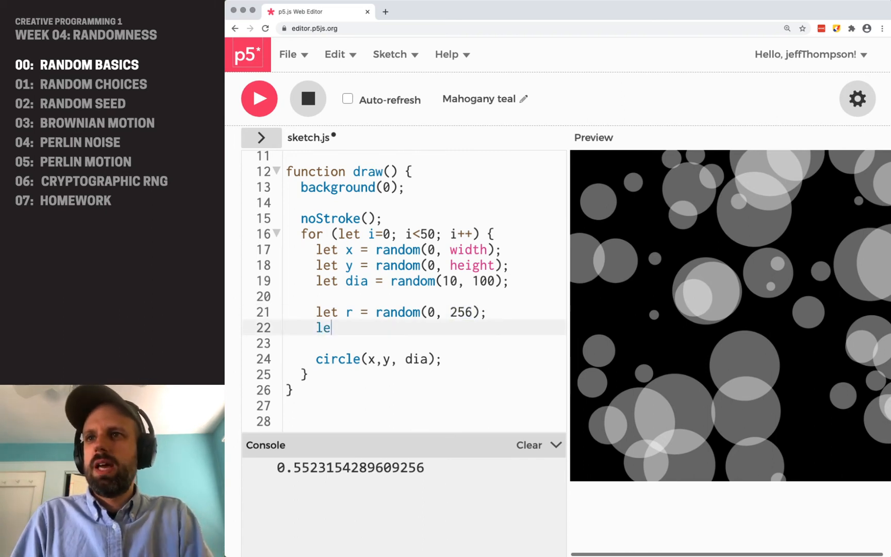
{"action": "type", "text": "g = random("}
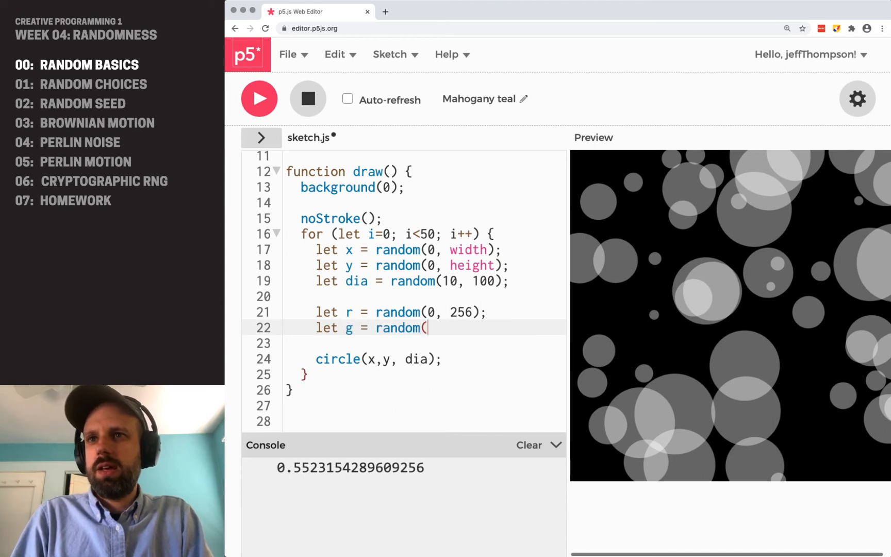
{"action": "type", "text": "0, 256);"}
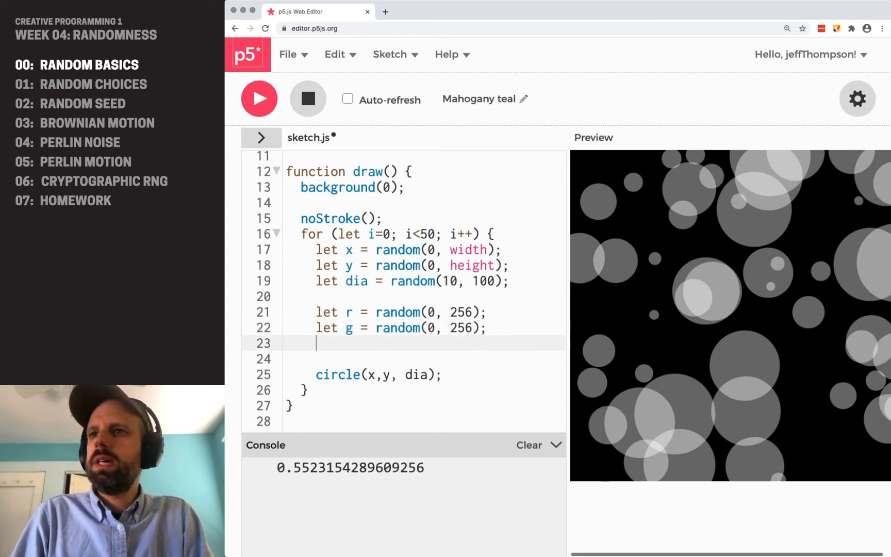
{"action": "type", "text": "let b = rand"}
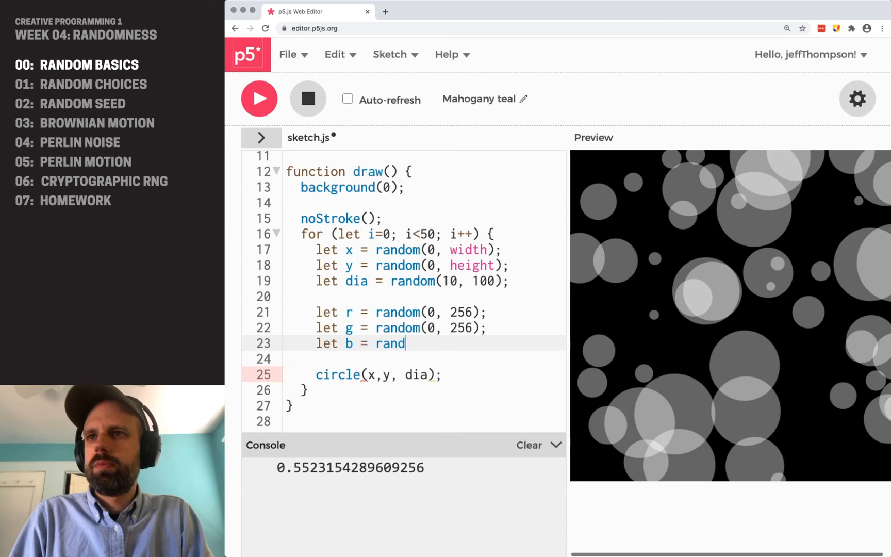
{"action": "type", "text": "om(0, 256)"}
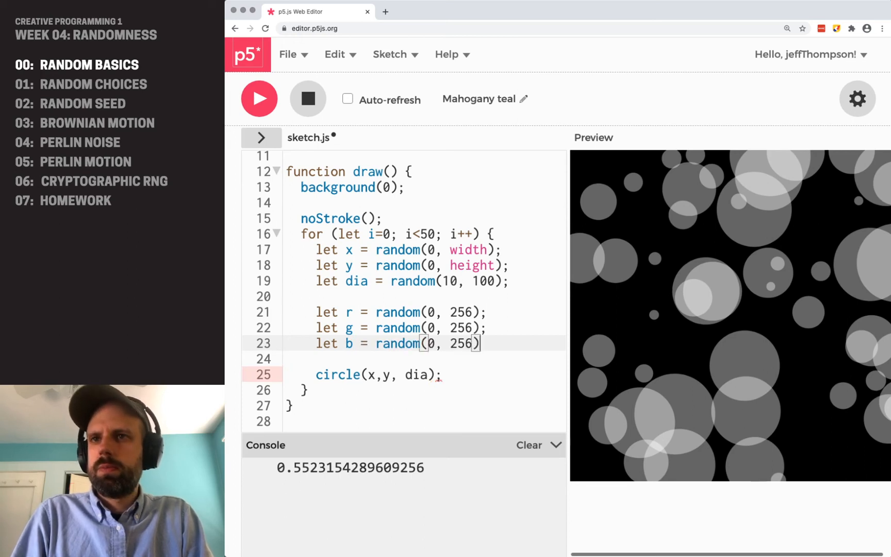
Fill each circle with (r, g, b) and run to see multicoloured circles
{"action": "type", "text": "fill("}
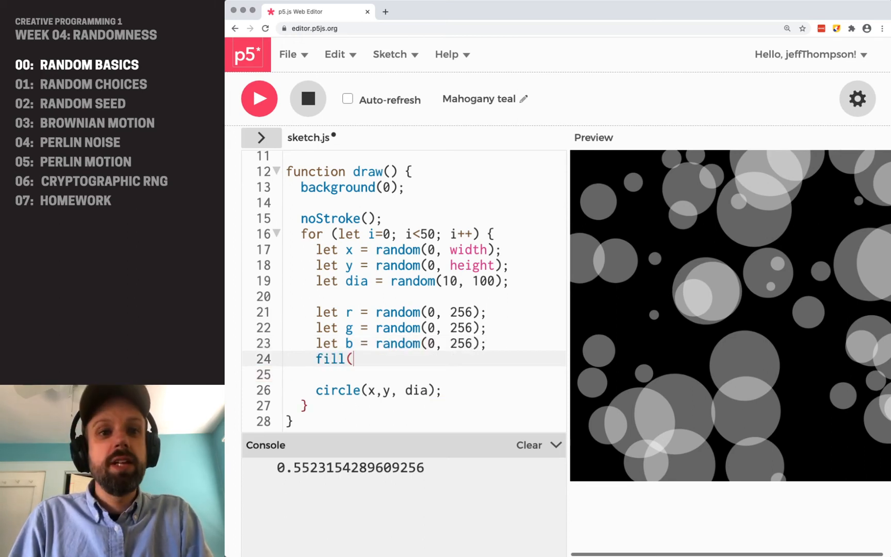
{"action": "type", "text": "r, g, b);"}
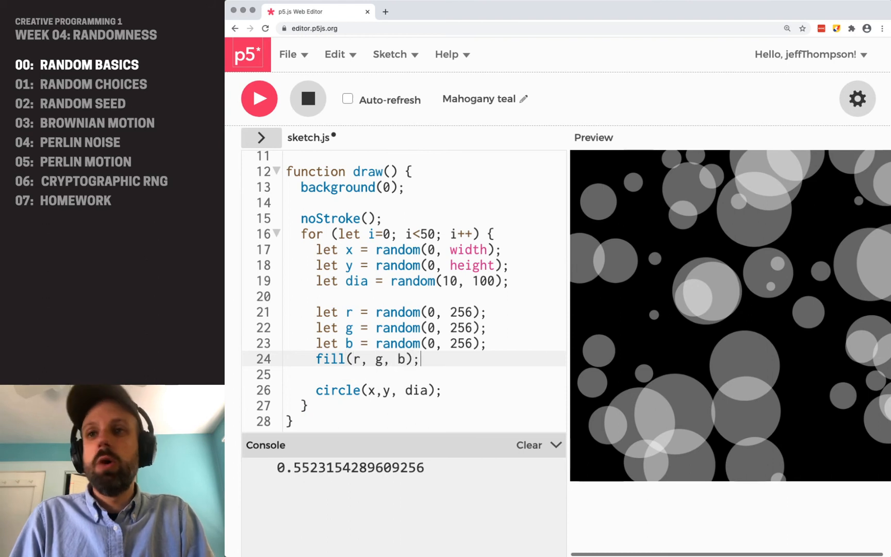
{"action": "left_click", "coordinate": [259, 98]}
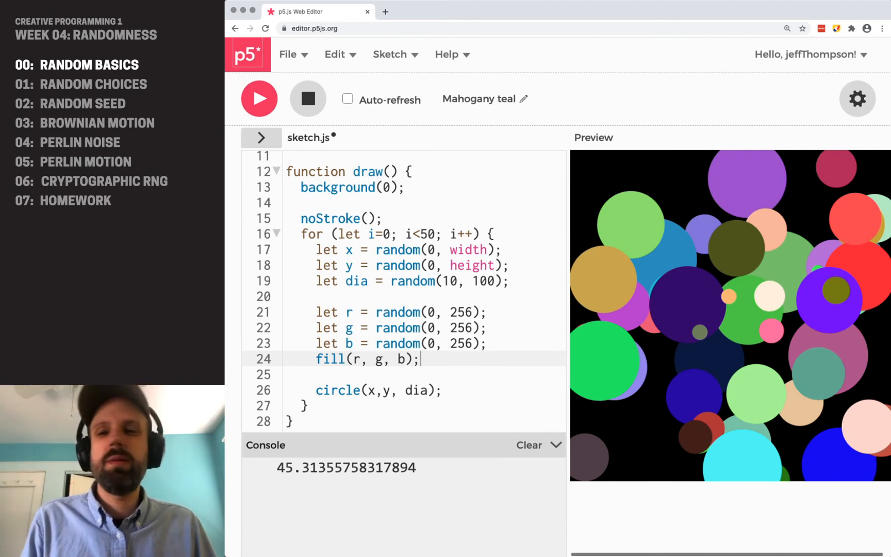
{"action": "key", "text": "Enter"}
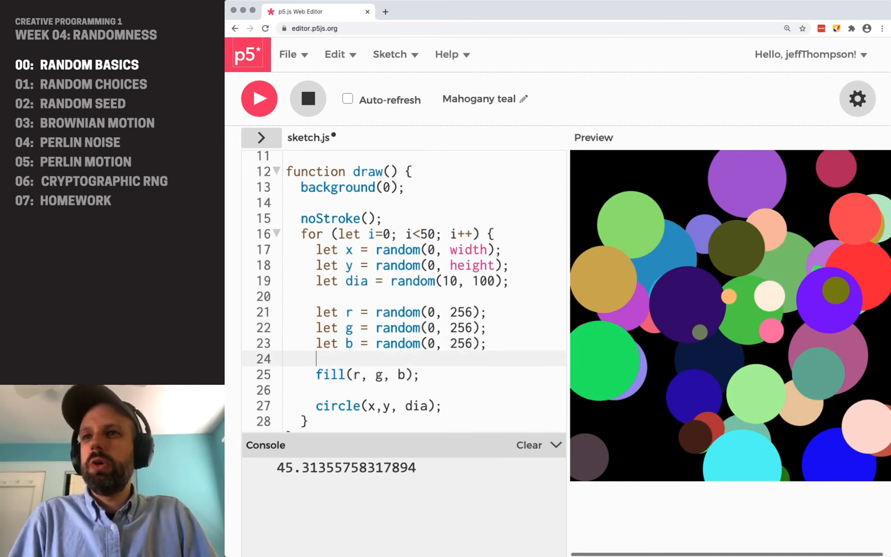
Add a random alpha value, let a = random(0, 256), for the circle fill
{"action": "type", "text": "let a"}
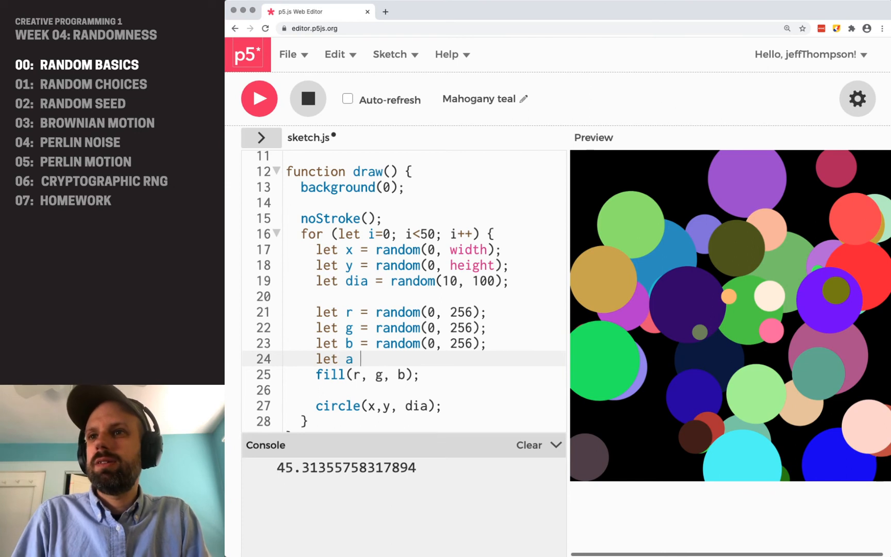
{"action": "type", "text": "= random(0, 25"}
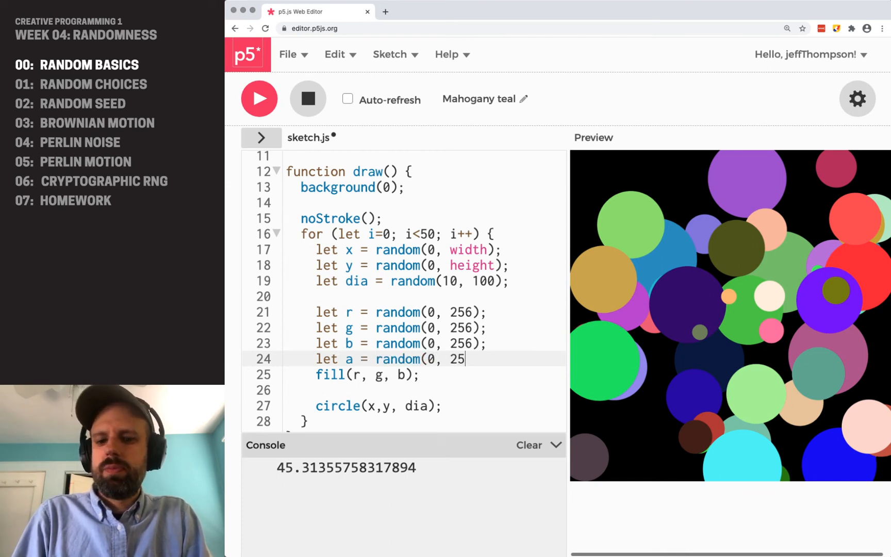
{"action": "type", "text": "6);"}
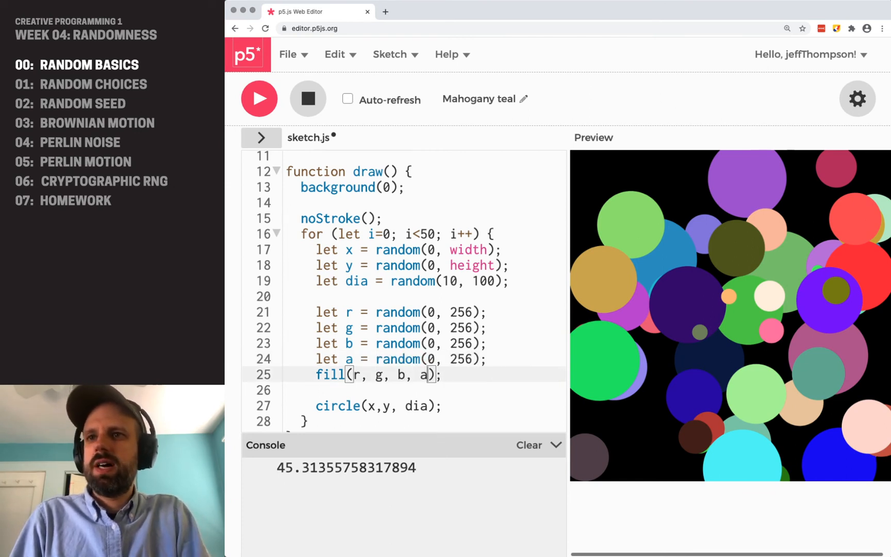
Run the sketch three times to view new sets of translucent coloured circles
{"action": "left_click", "coordinate": [260, 99]}
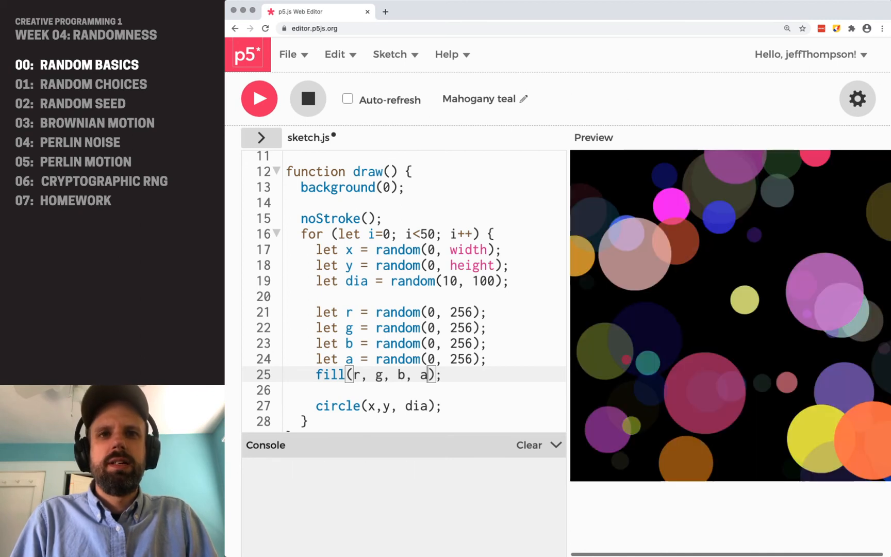
{"action": "left_click", "coordinate": [260, 97]}
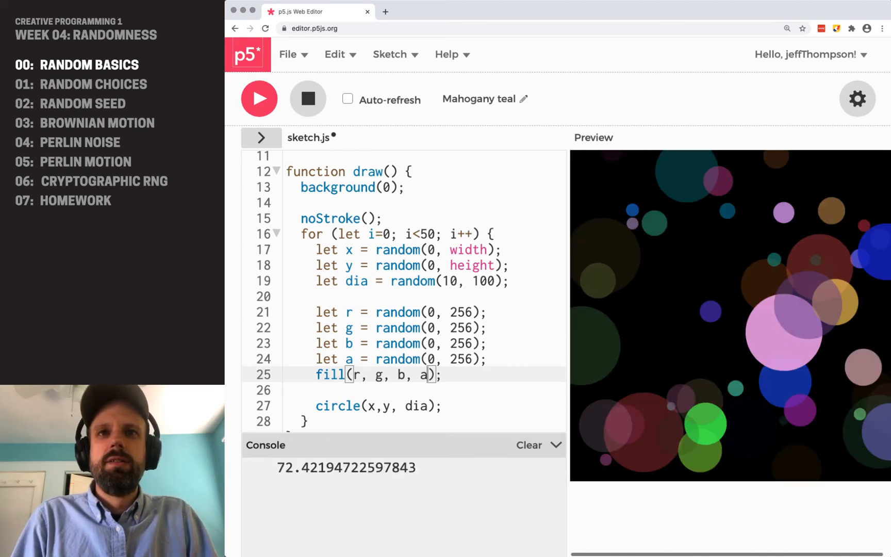
{"action": "left_click", "coordinate": [260, 98]}
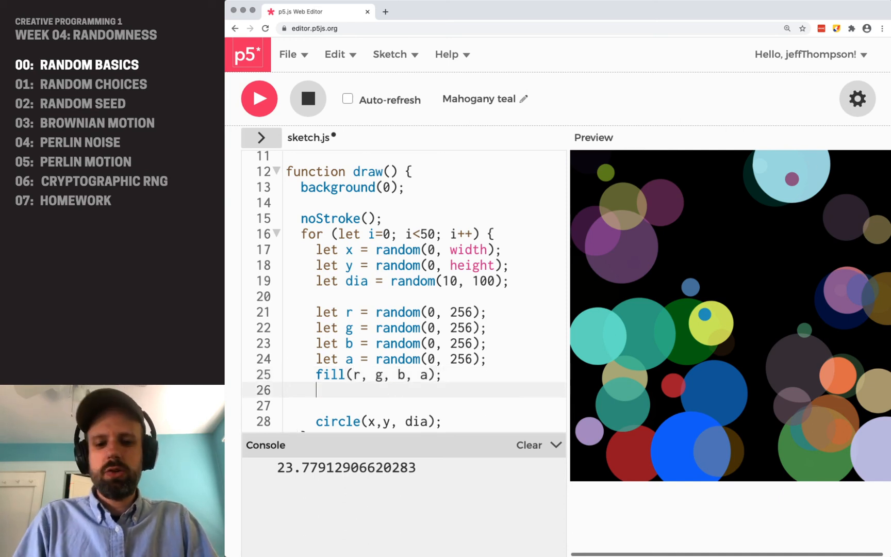
Type an empty colorMode() call on the line below fill(r, g, b, a)
{"action": "type", "text": "colorMode("}
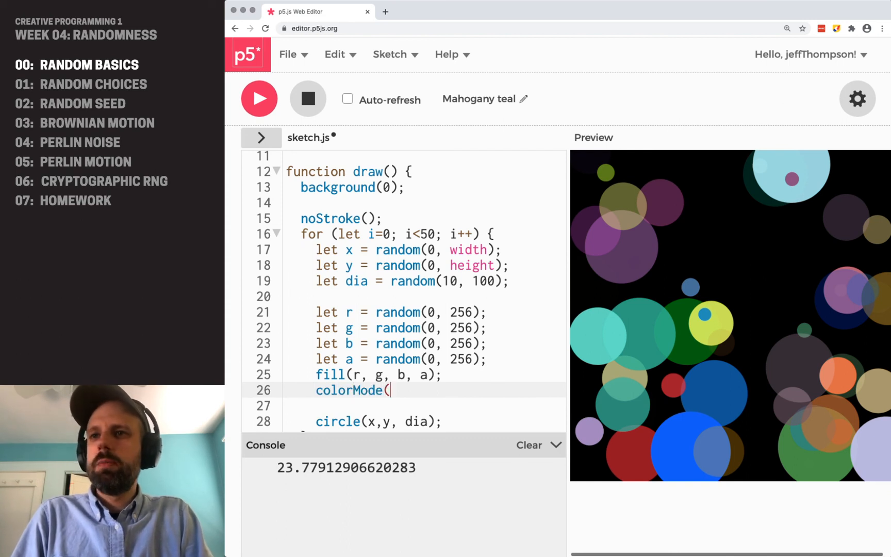
{"action": "type", "text": ")"}
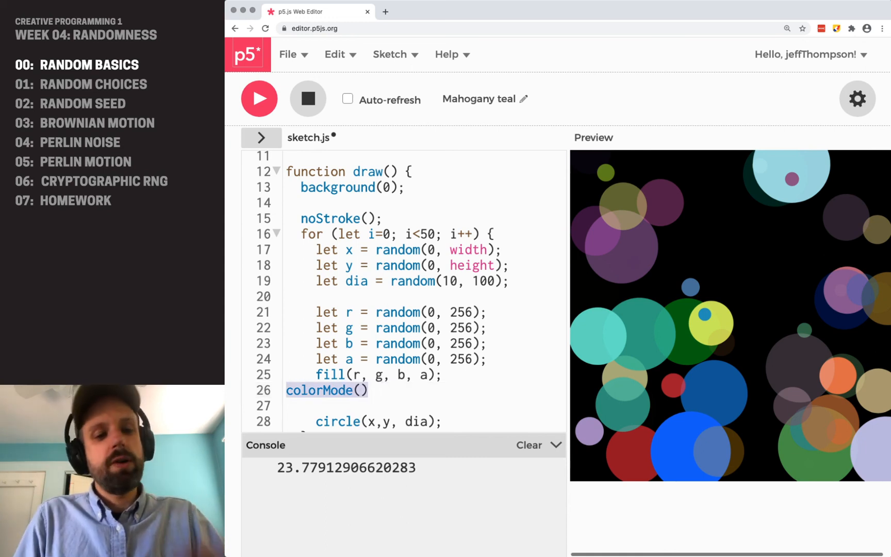
Go up to setup with noLoop() commented out and run the continuously redrawing sketch
{"action": "scroll", "scroll_direction": "up", "scroll_amount": 3}
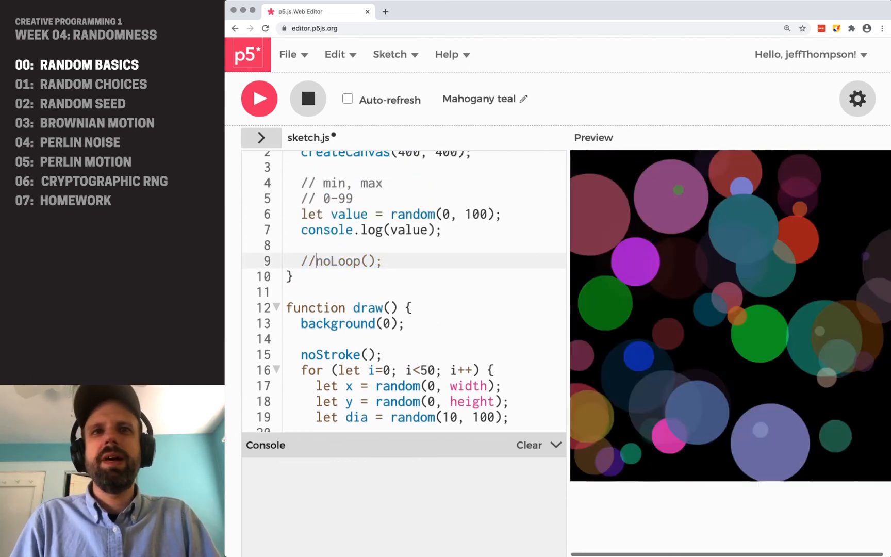
{"action": "left_click", "coordinate": [259, 99]}
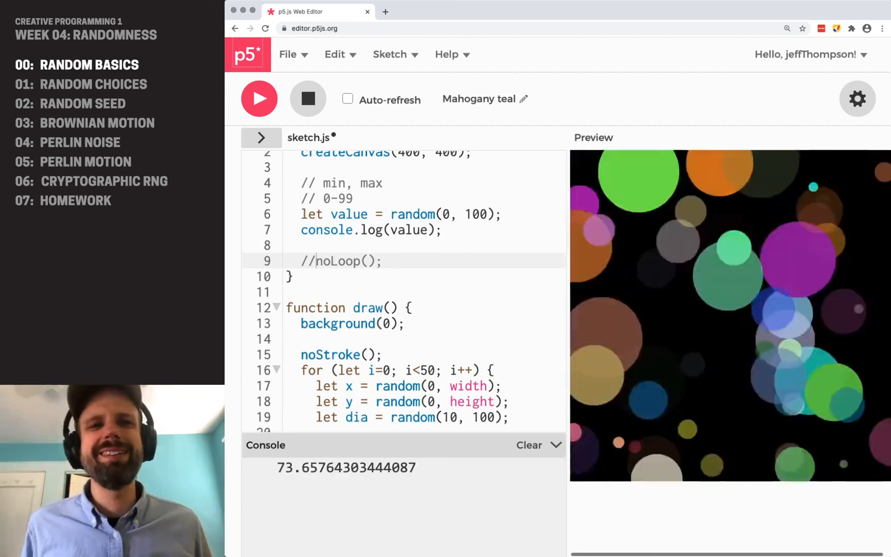